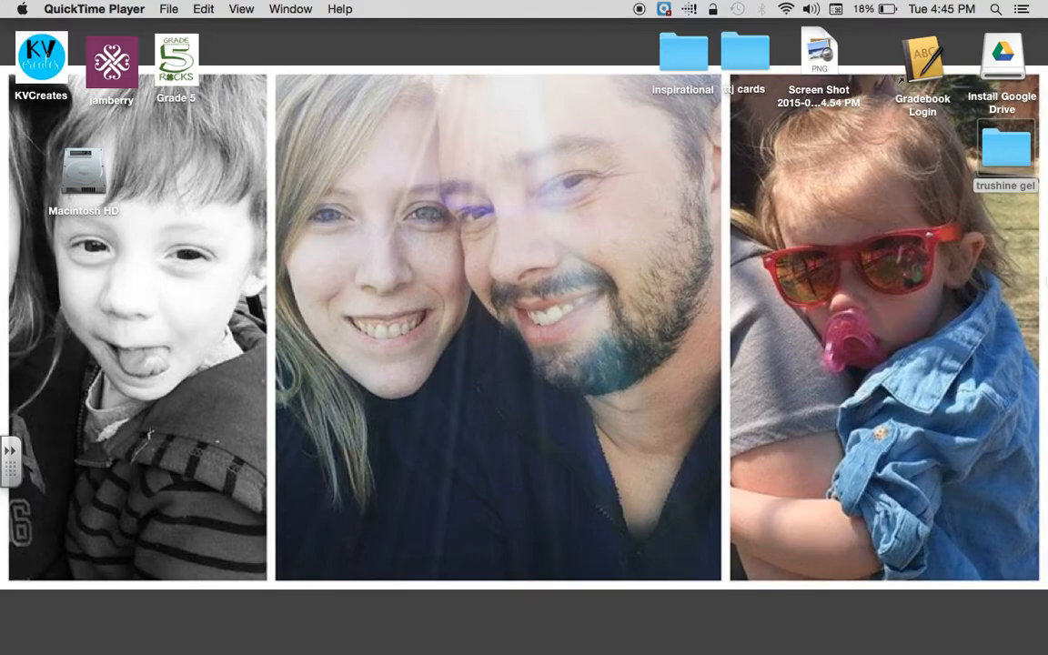
# - Open the trushine gel folder on the Desktop to list its photos and movie file
pyautogui.click(990, 149)
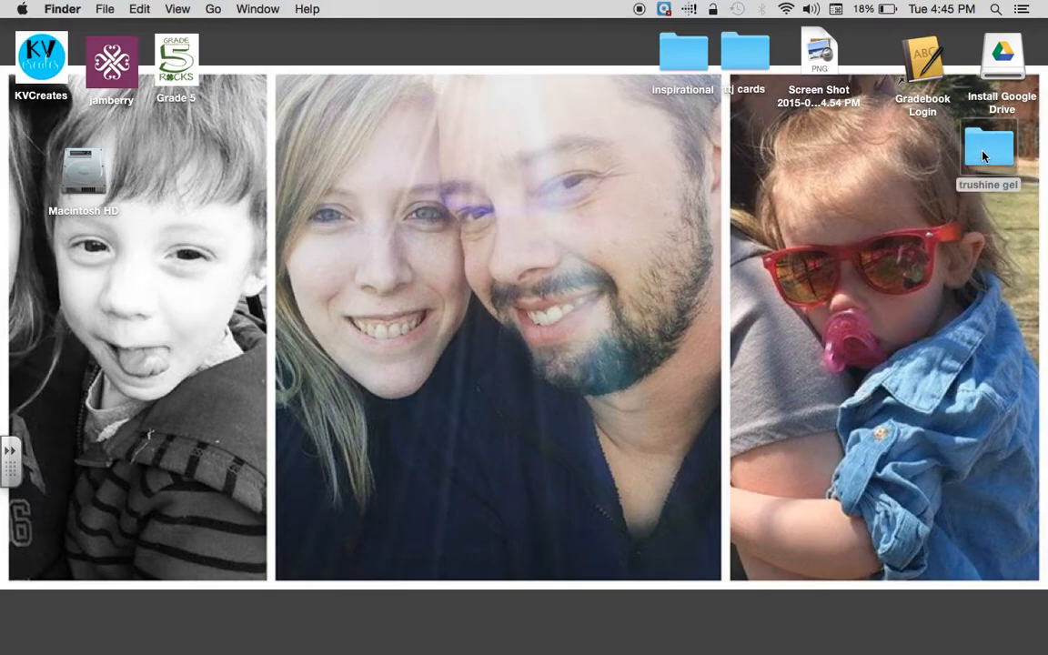
pyautogui.doubleClick(990, 149)
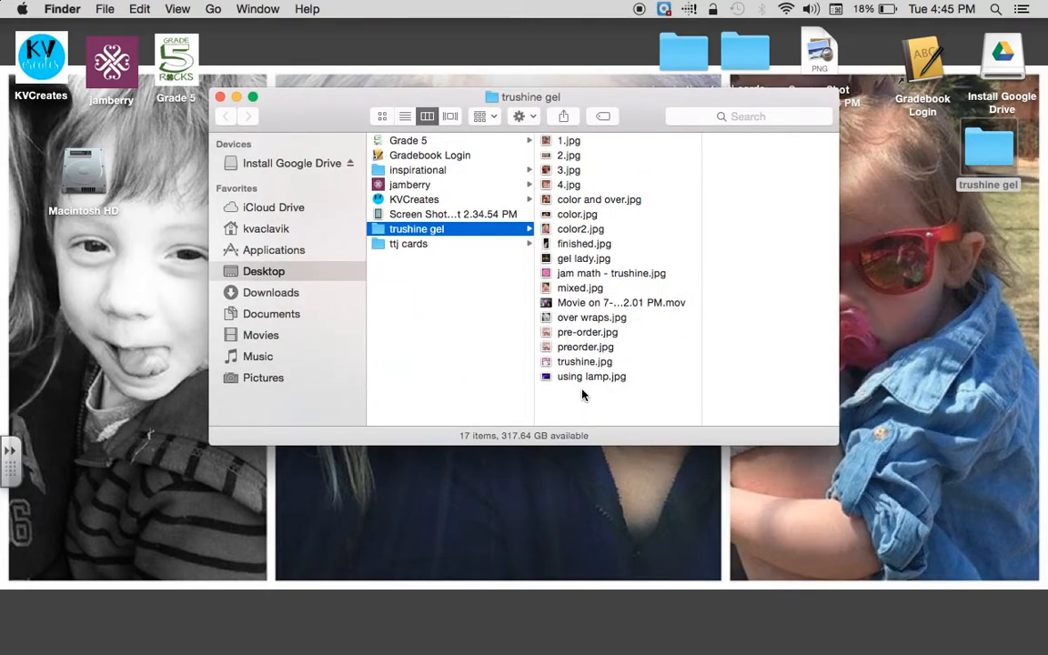
pyautogui.moveTo(637, 313)
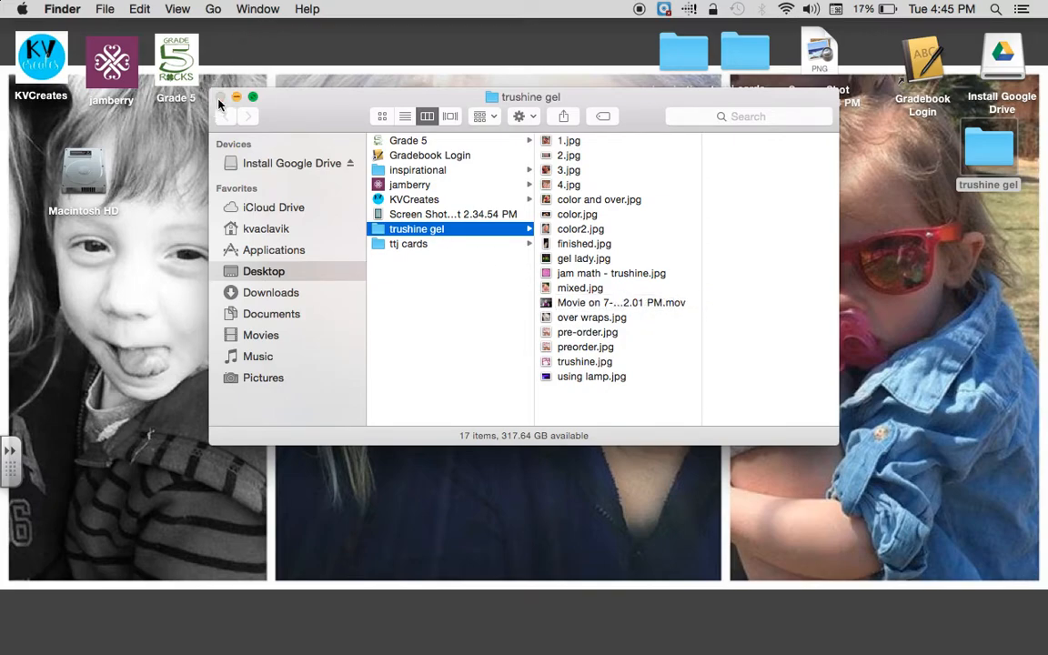
# - Close the trushine gel Finder window and launch iMovie from the Dock
pyautogui.click(222, 96)
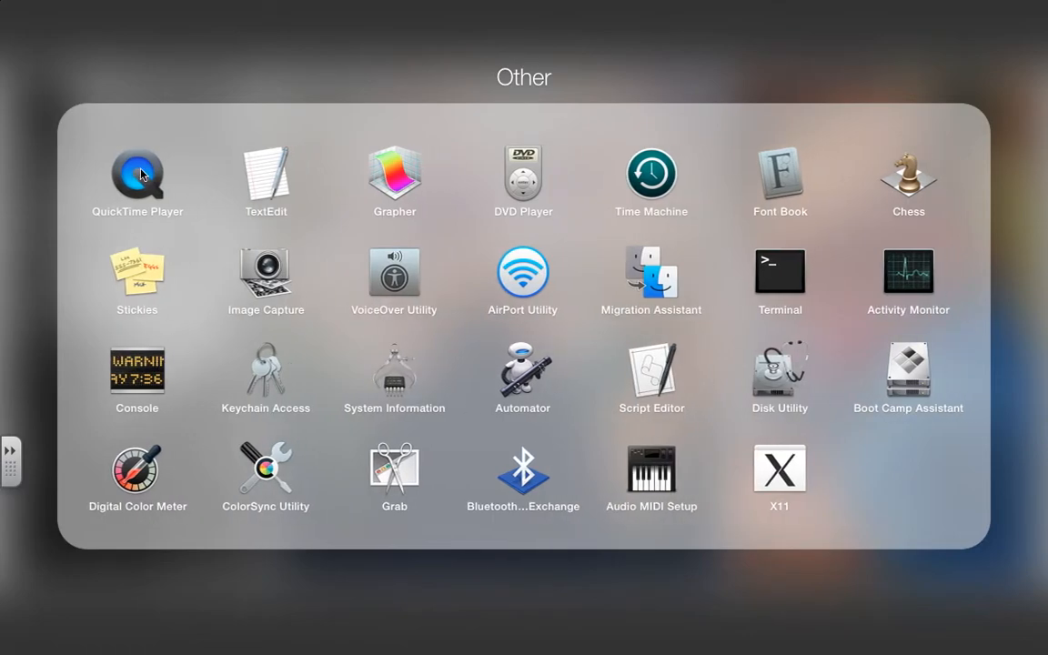
pyautogui.moveTo(51, 520)
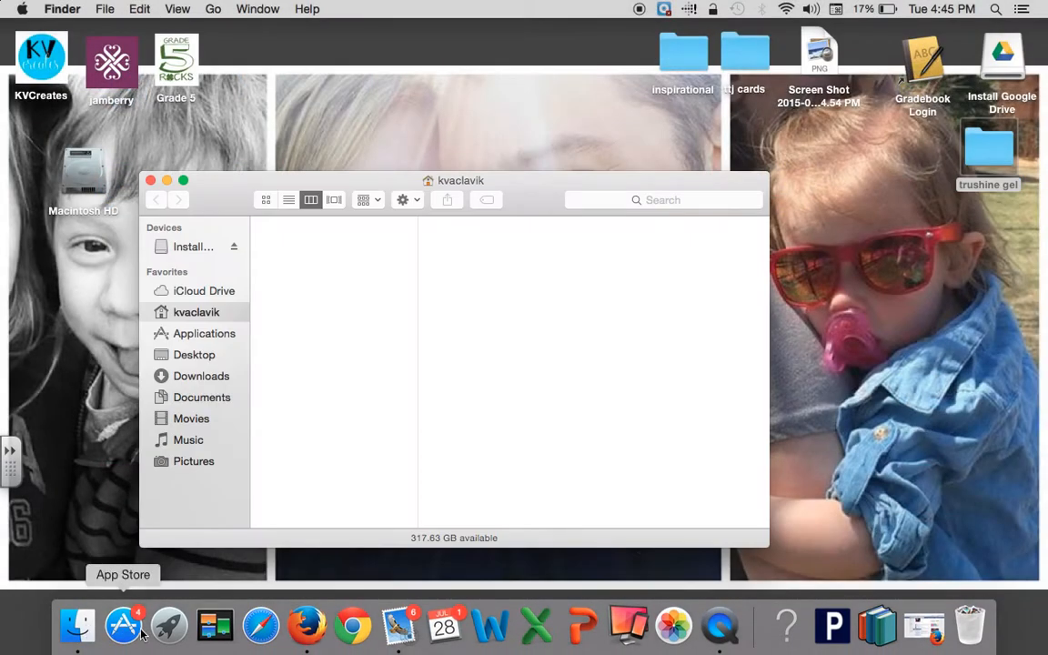
pyautogui.click(151, 180)
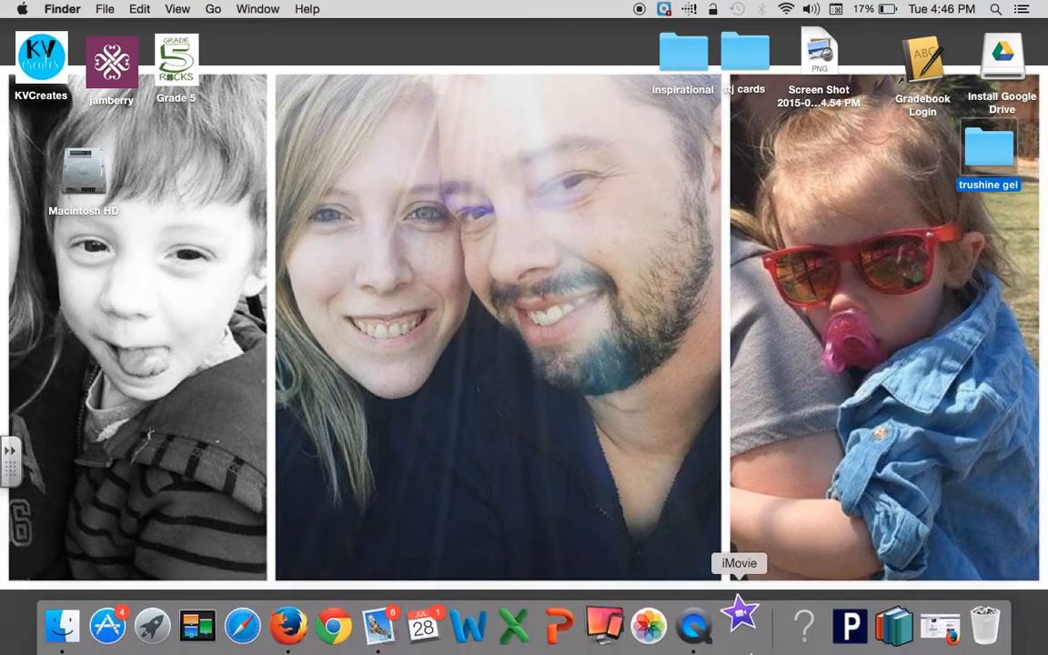
pyautogui.click(738, 626)
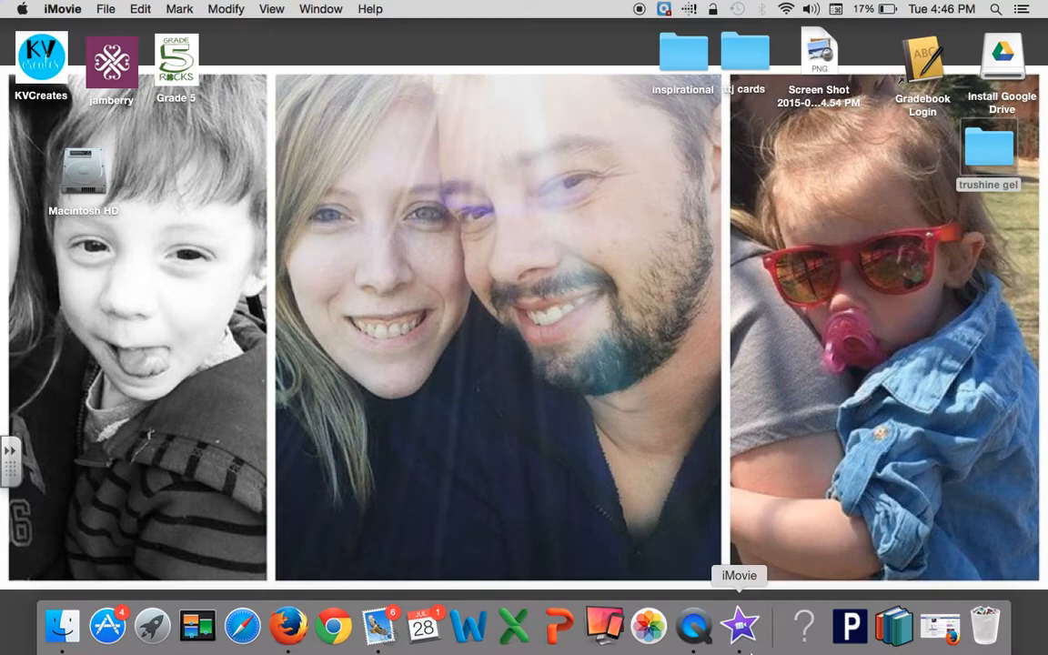
# - Expand the 2015 library to show the 6-18-15 event and its clips
pyautogui.click(739, 626)
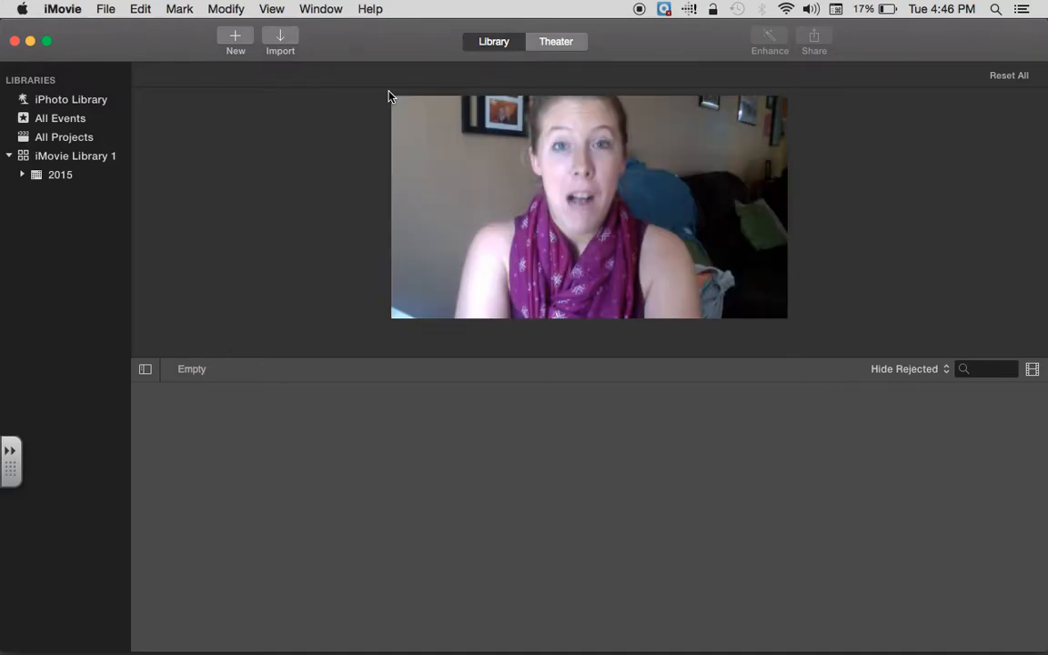
pyautogui.click(59, 175)
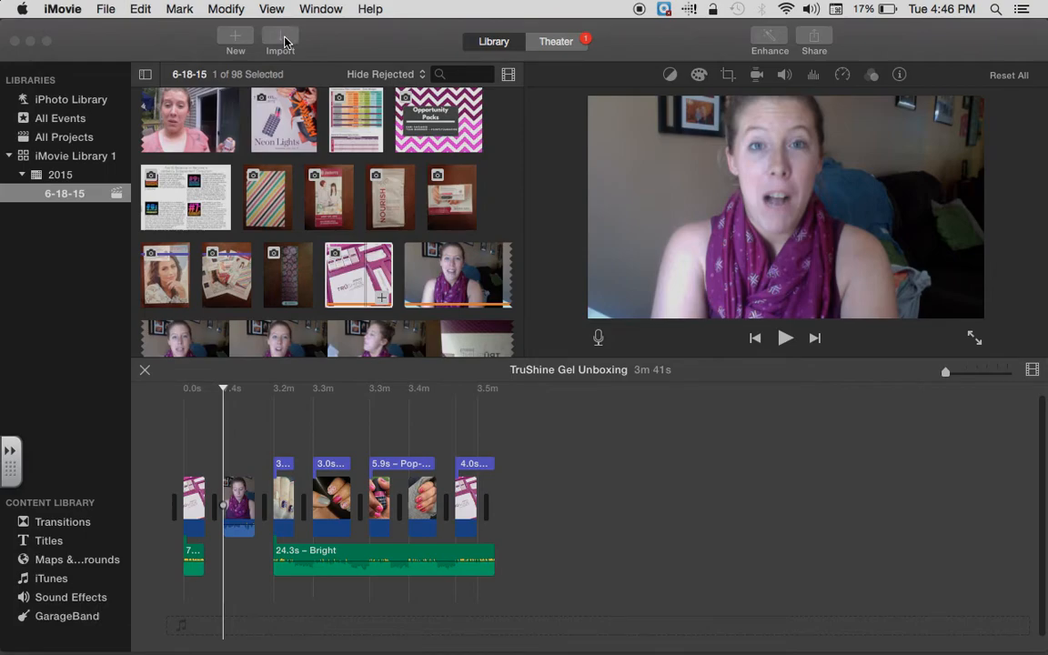
pyautogui.click(280, 40)
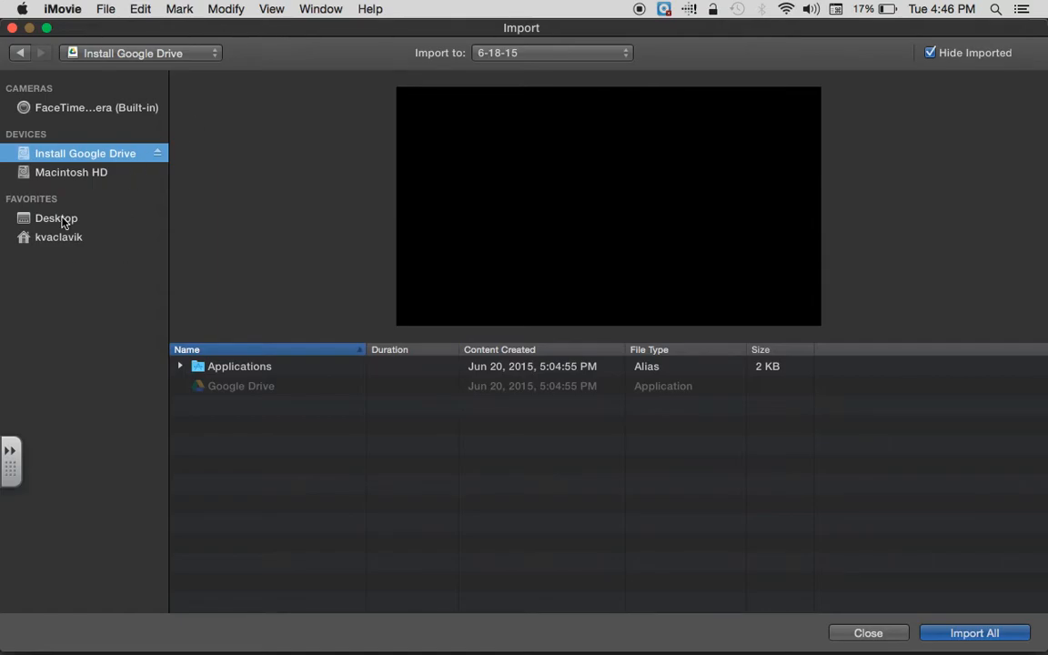
pyautogui.click(55, 219)
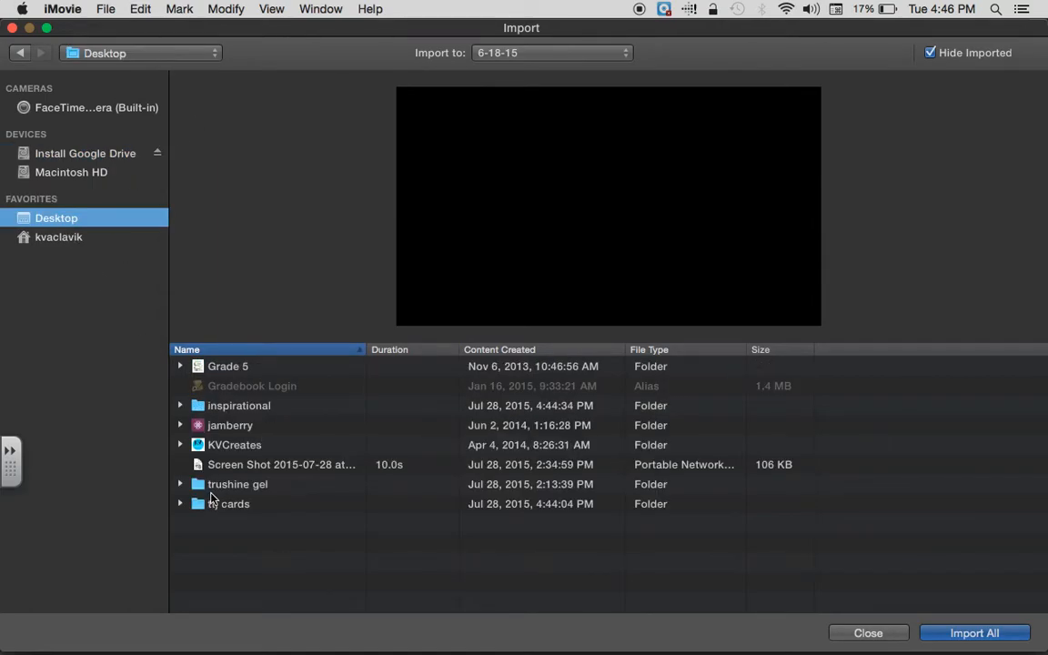
pyautogui.click(237, 484)
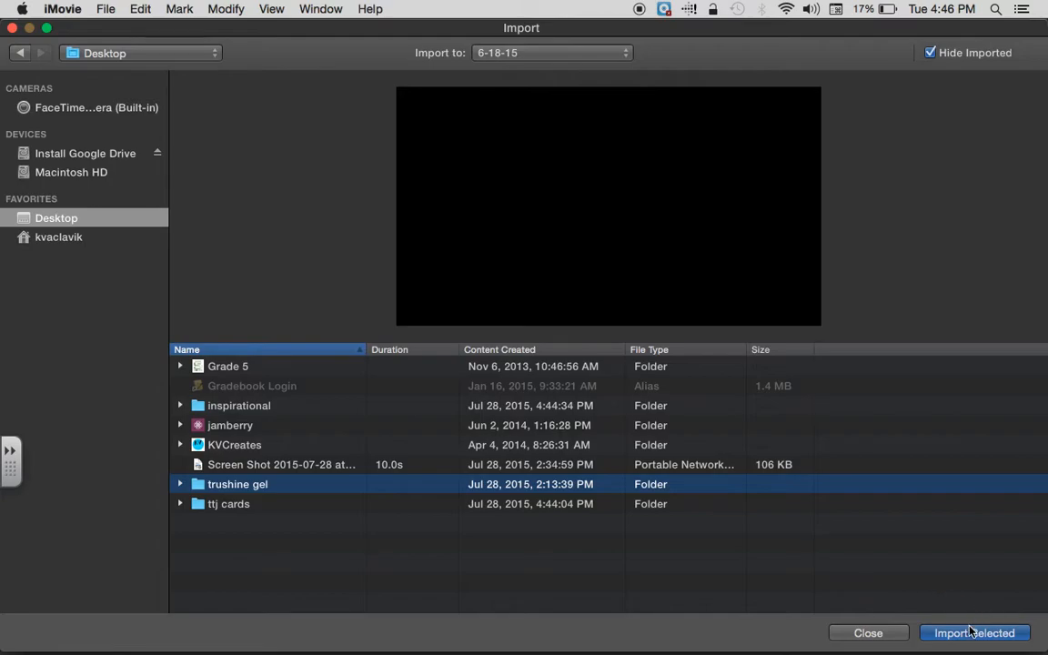
pyautogui.moveTo(249, 306)
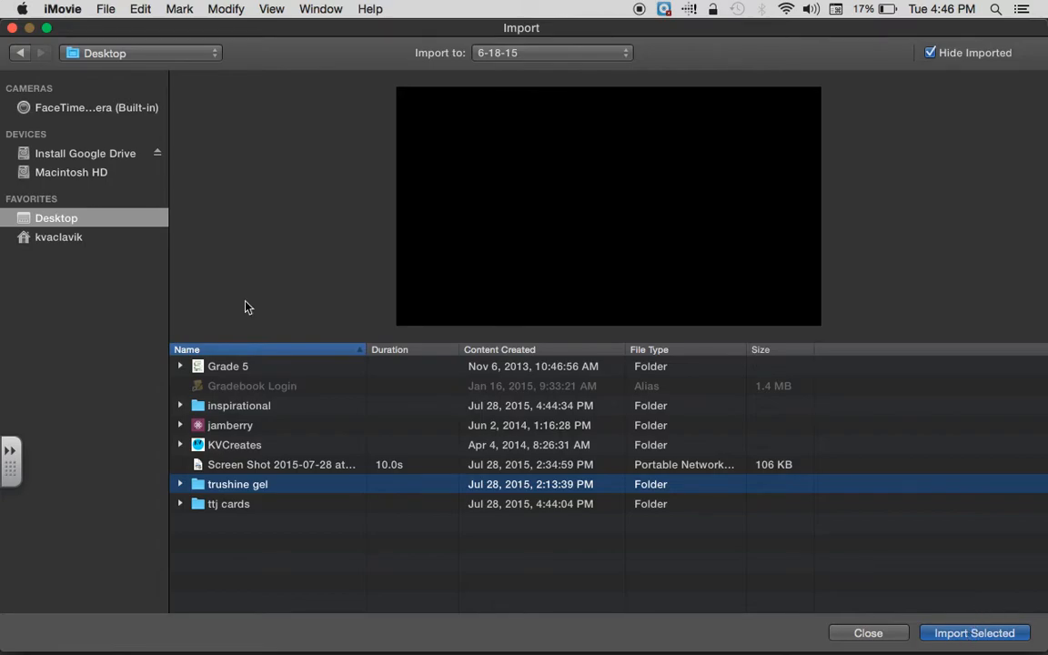
pyautogui.click(83, 153)
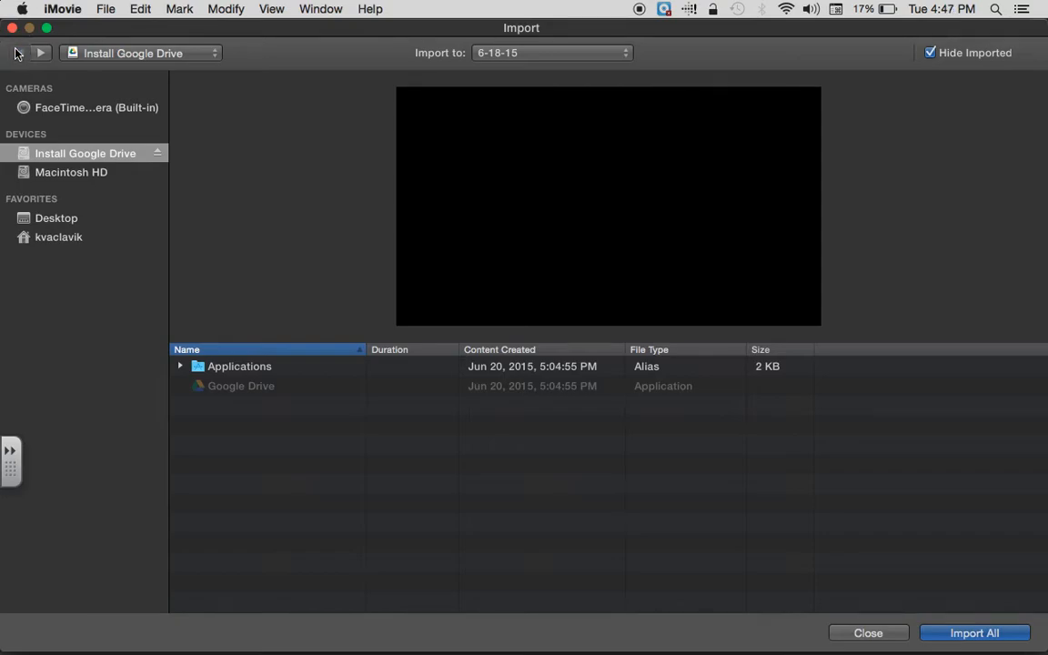
pyautogui.moveTo(34, 40)
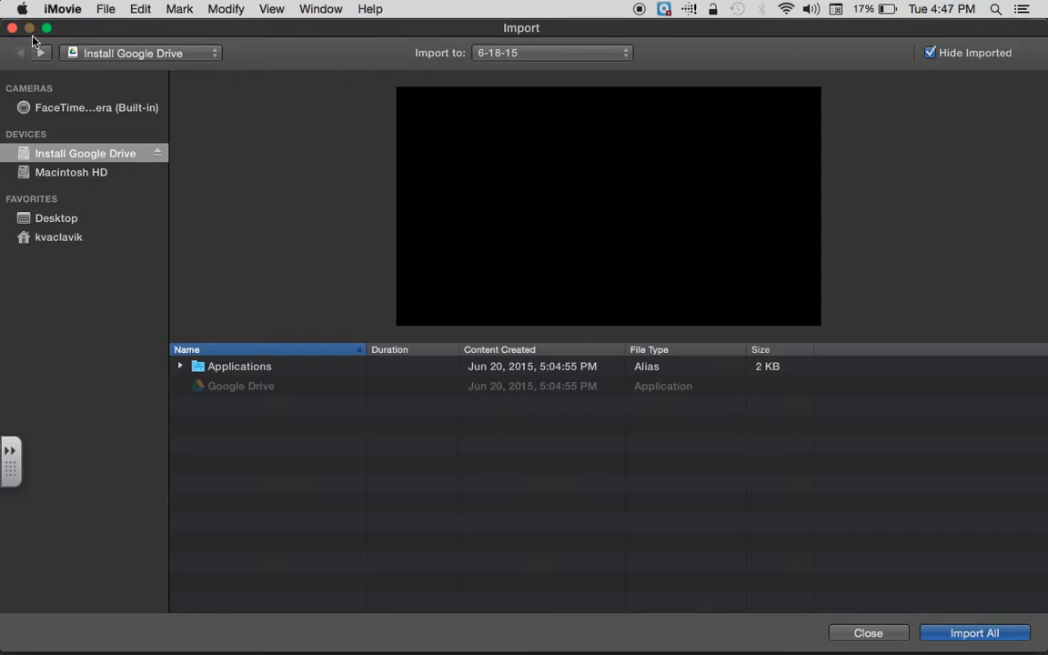
pyautogui.click(97, 107)
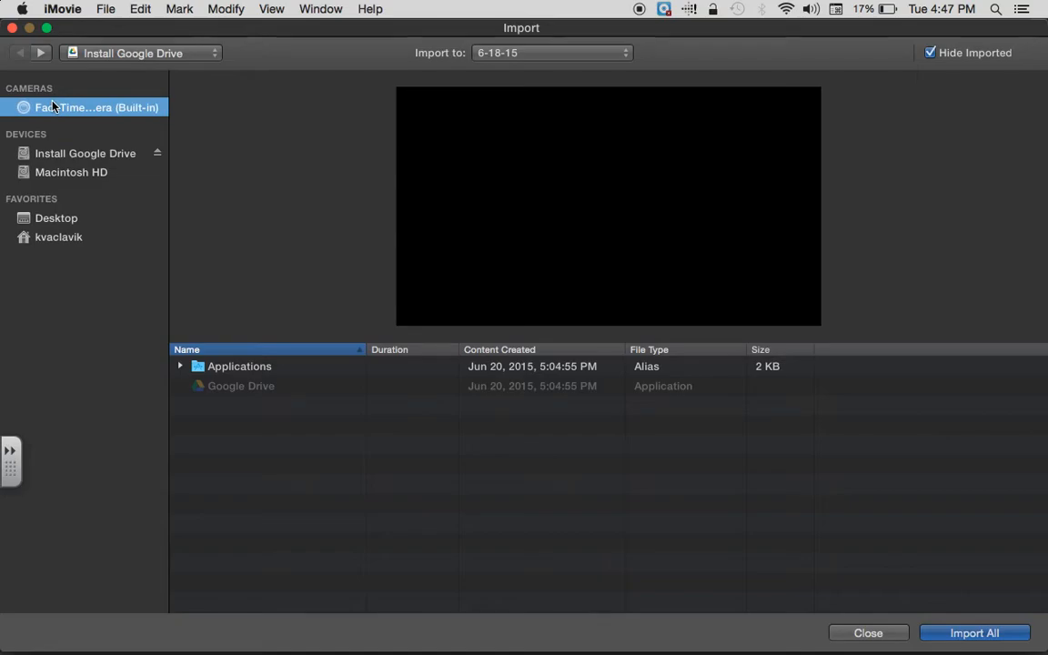
pyautogui.click(84, 153)
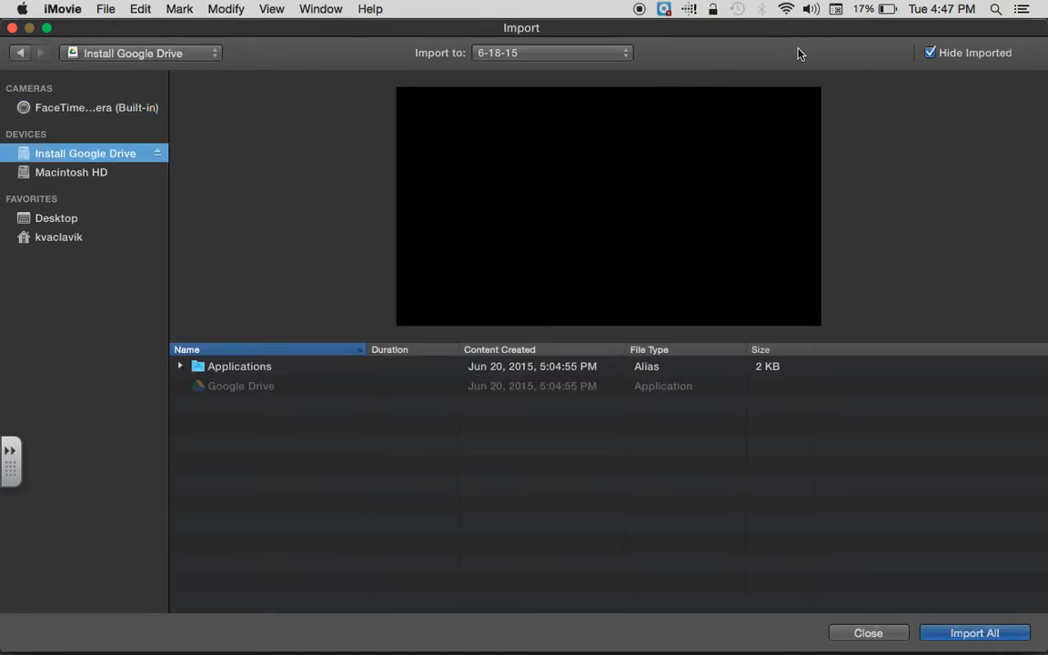
pyautogui.moveTo(499, 62)
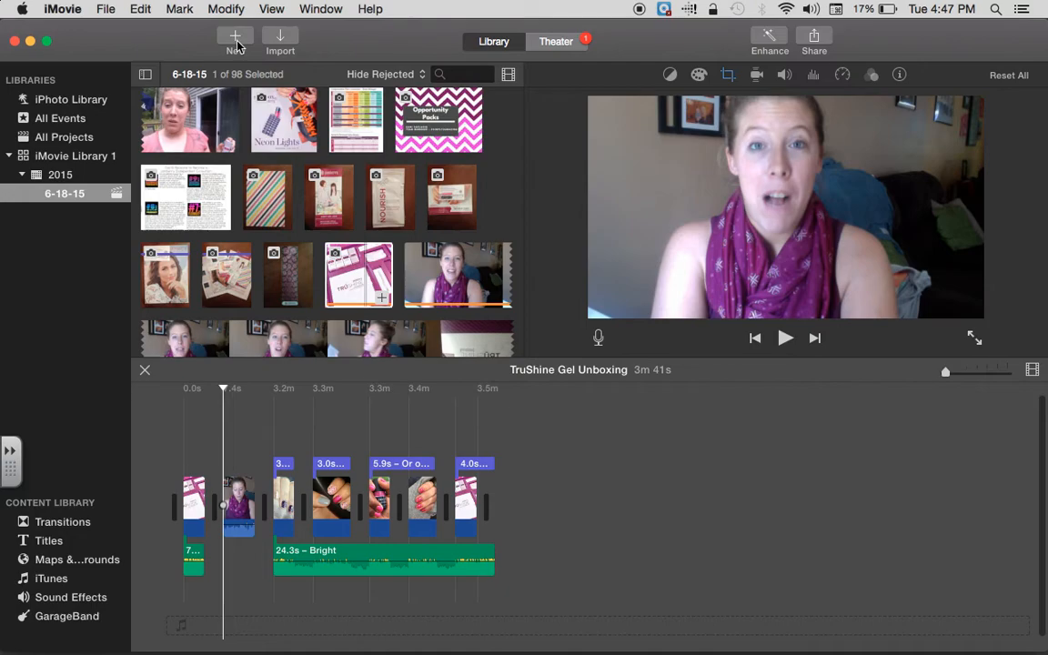
pyautogui.moveTo(237, 38)
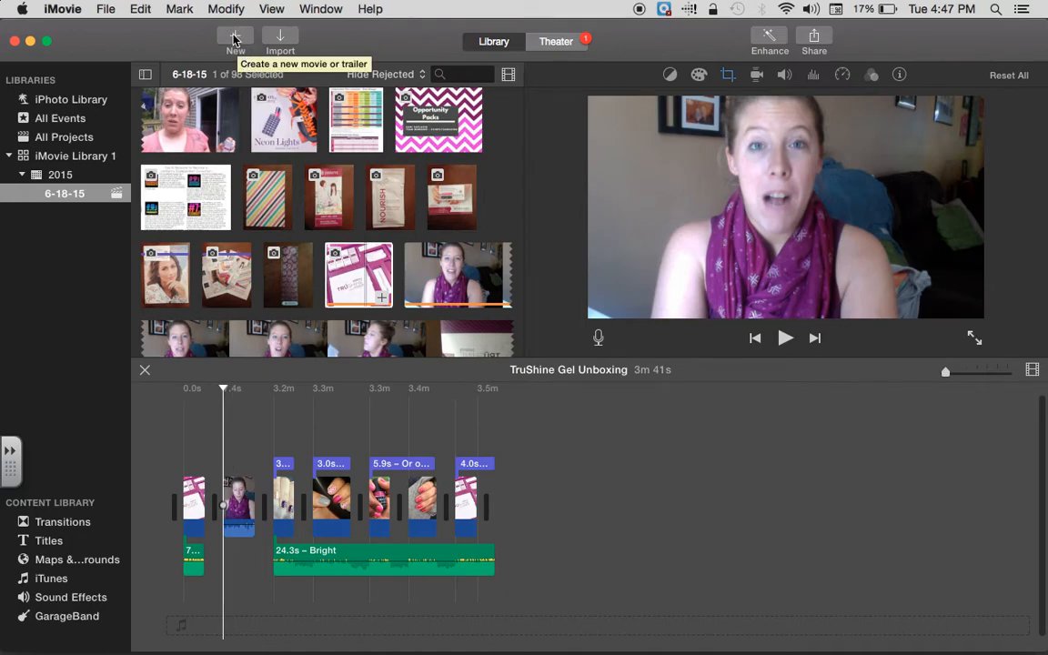
# - Start a new project via New to get the movie-or-trailer choice
pyautogui.click(237, 40)
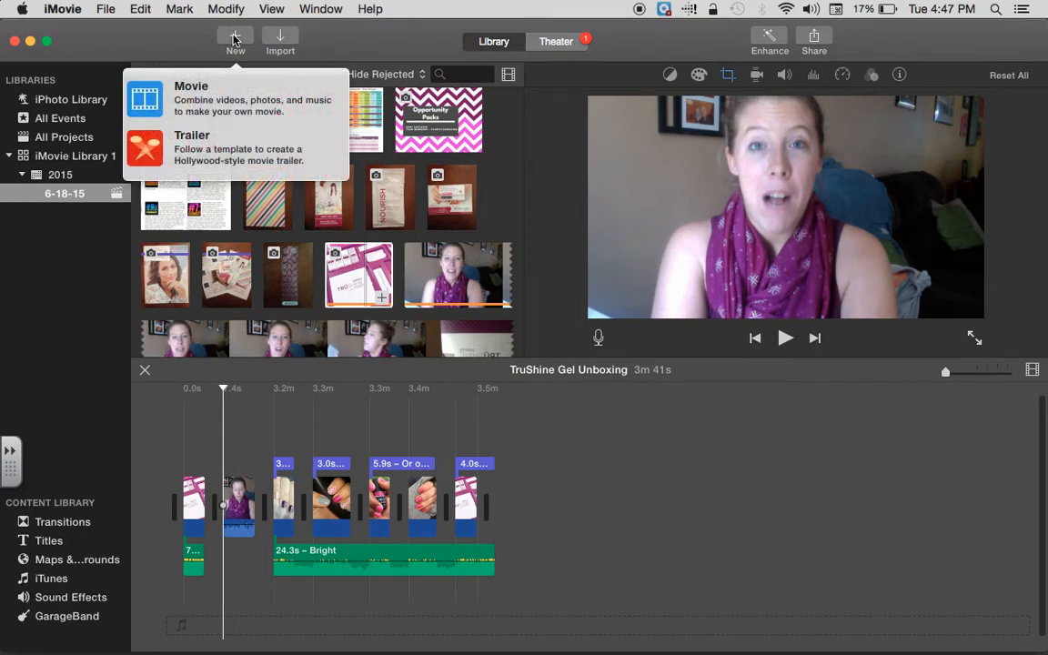
pyautogui.moveTo(191, 148)
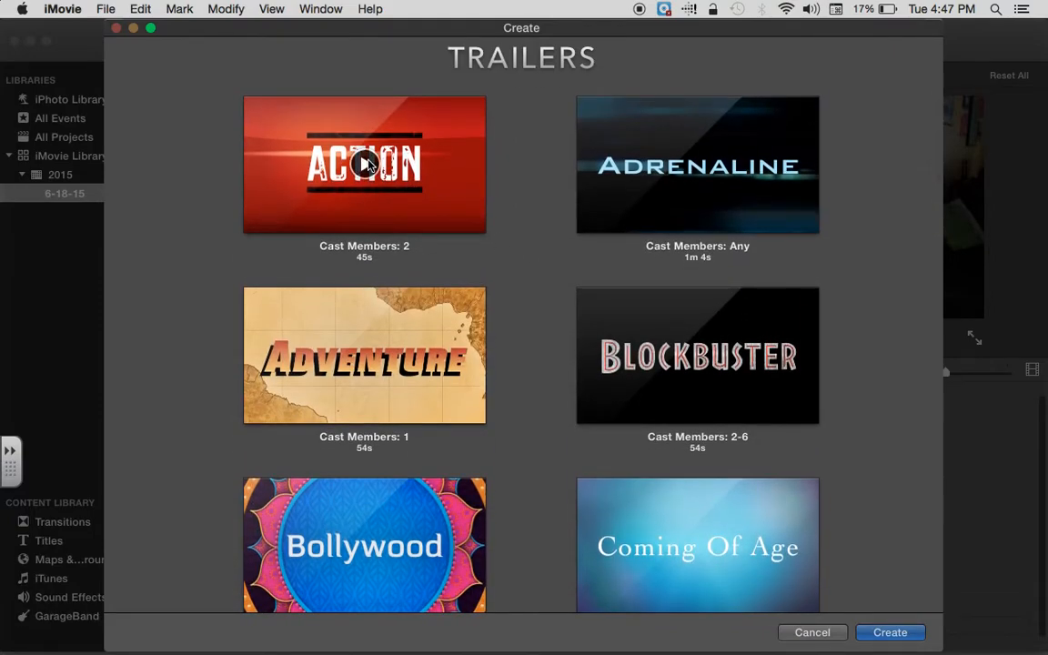
pyautogui.moveTo(364, 164)
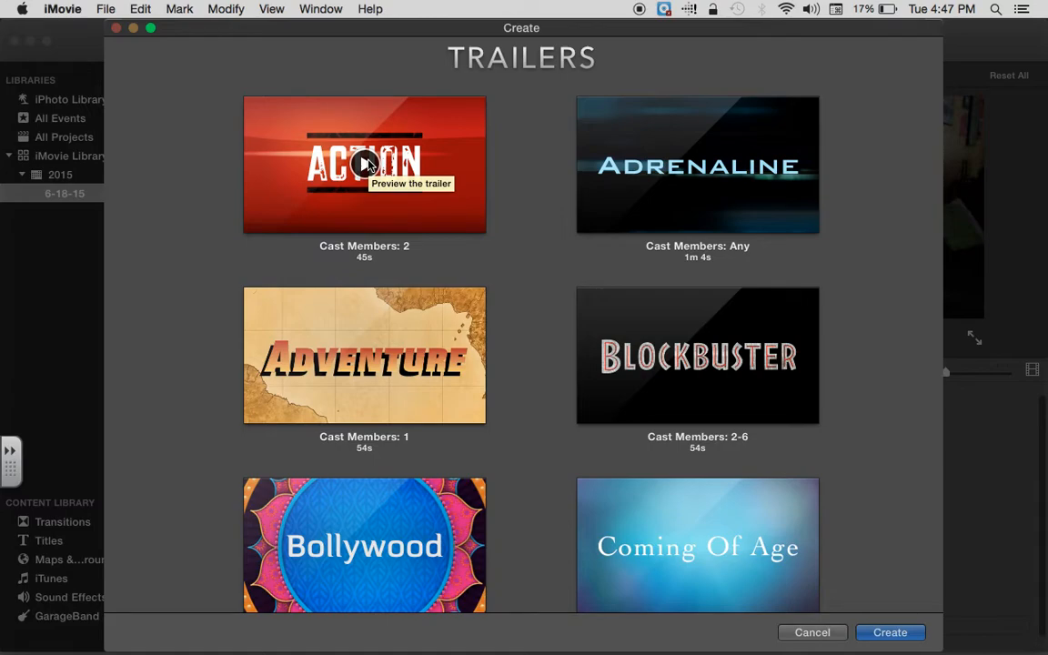
# - Preview the Action, Bollywood and Teen trailer templates while browsing the gallery
pyautogui.click(364, 164)
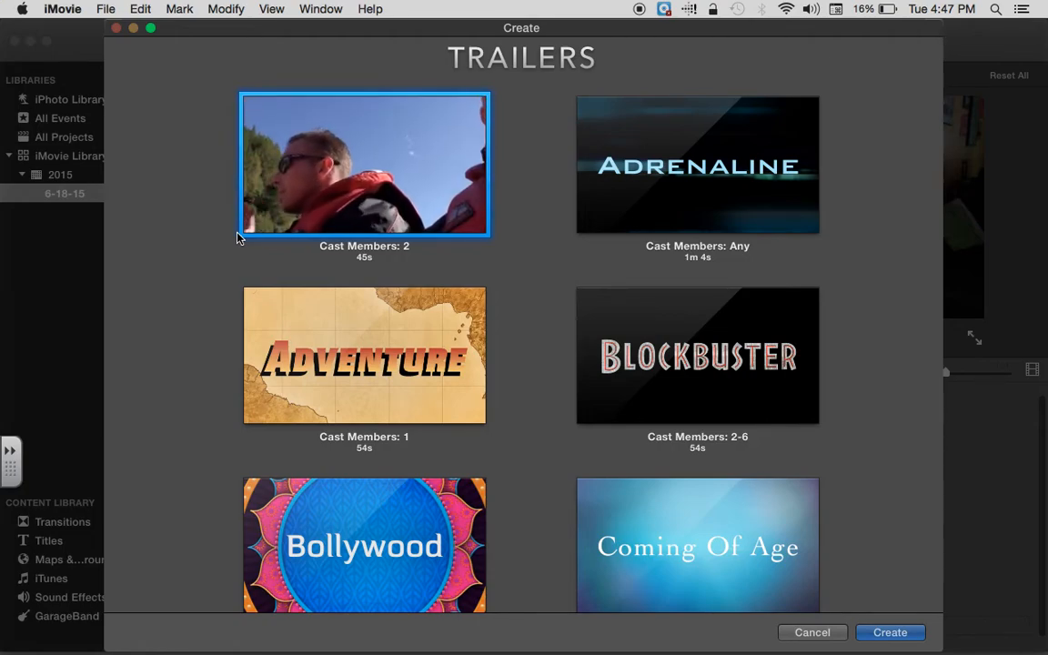
pyautogui.click(364, 163)
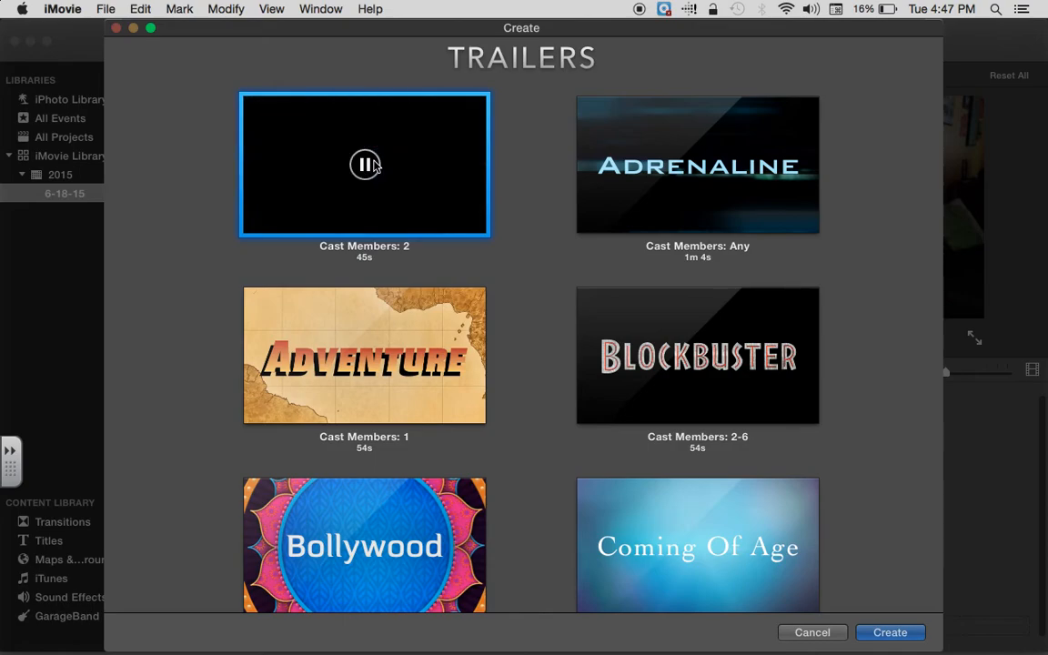
pyautogui.scroll(-3)
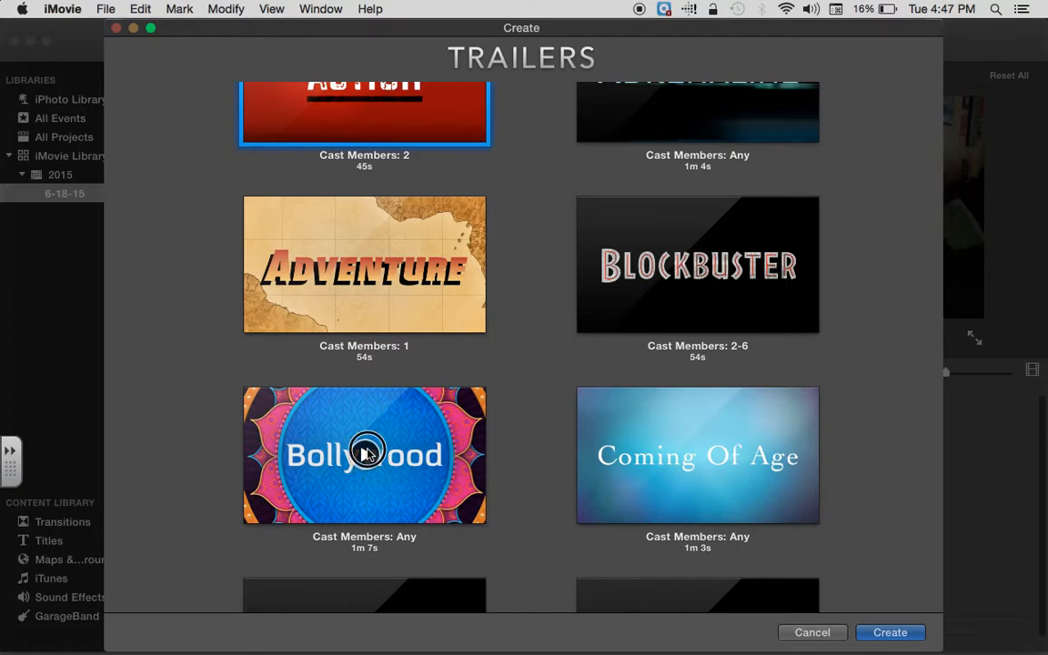
pyautogui.click(364, 455)
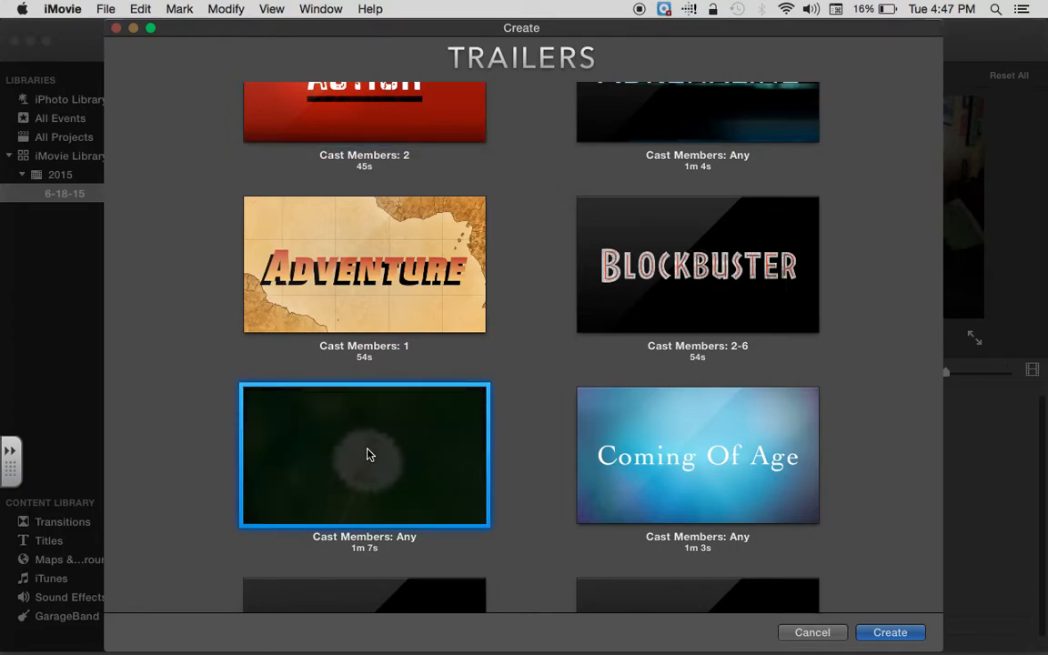
pyautogui.scroll(-3)
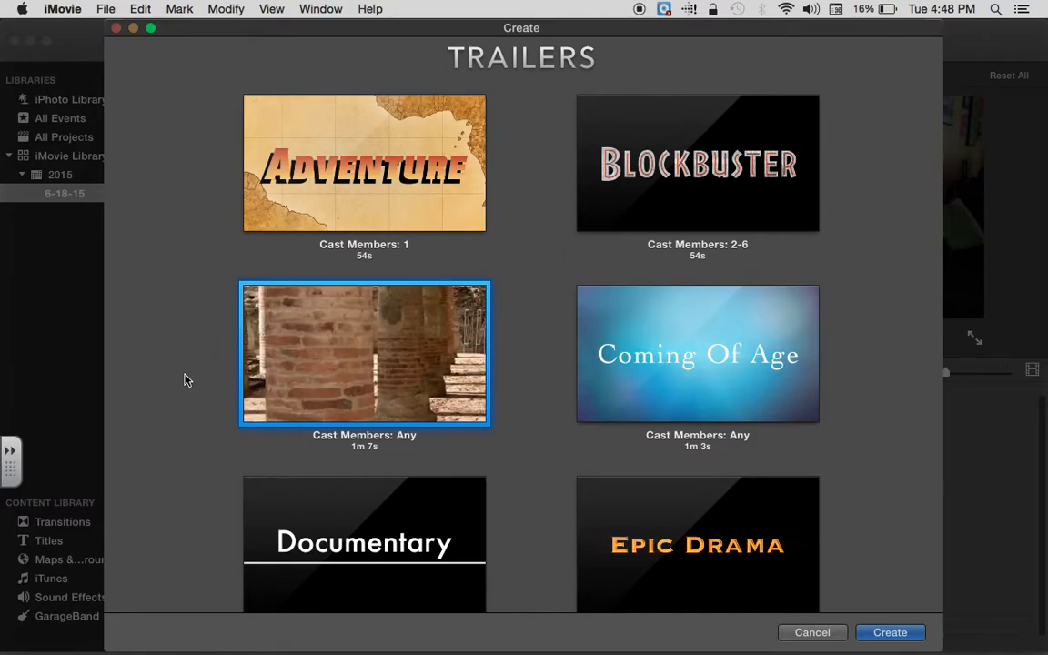
pyautogui.moveTo(364, 353)
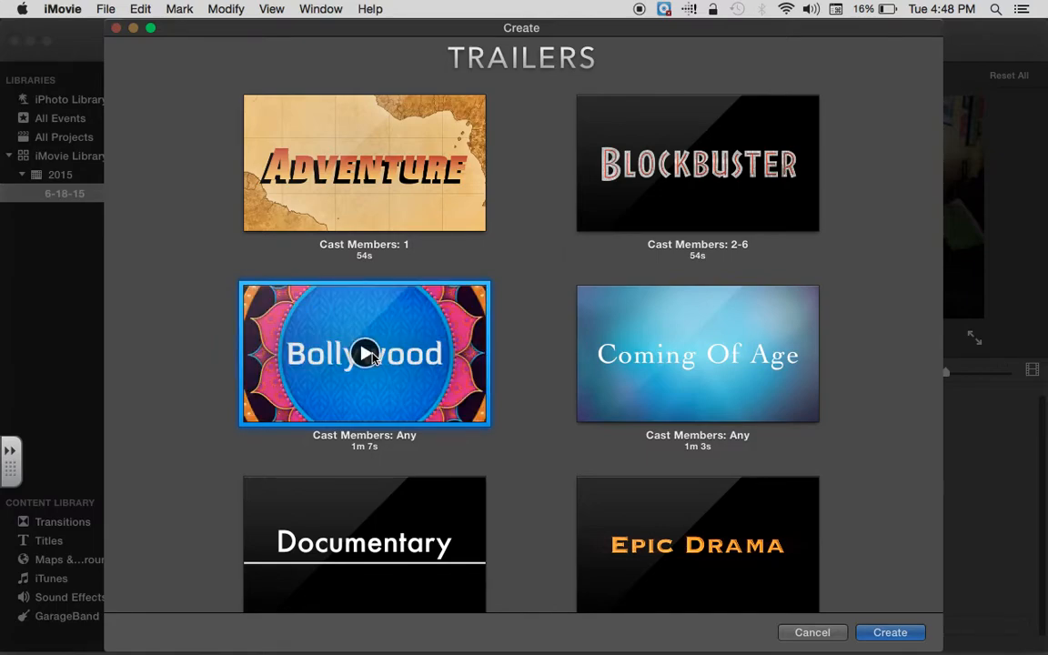
pyautogui.scroll(-3)
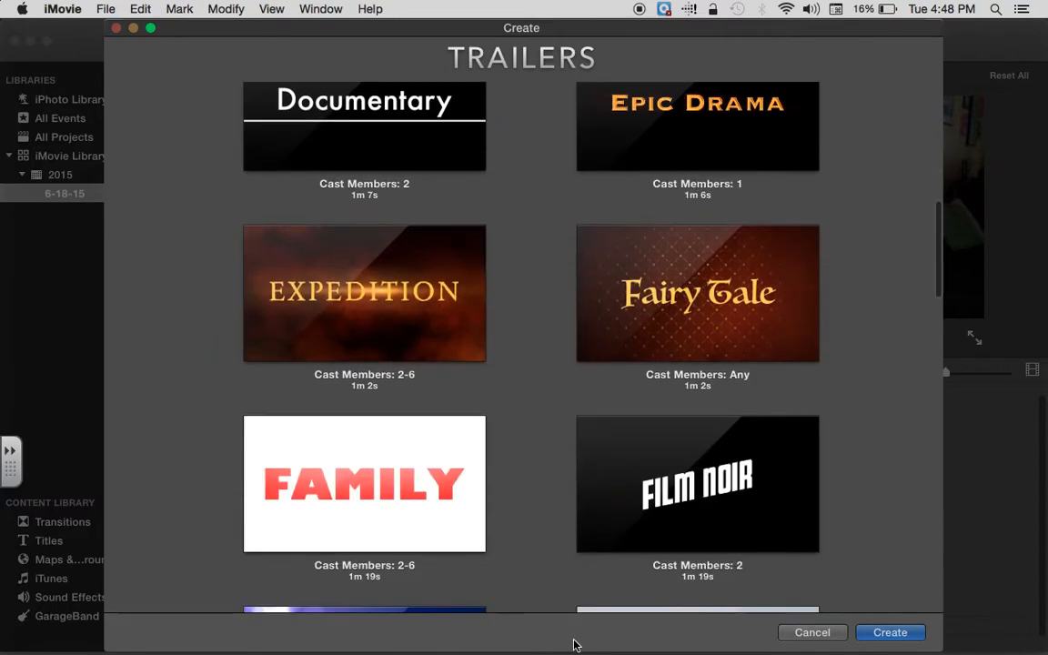
pyautogui.scroll(-3)
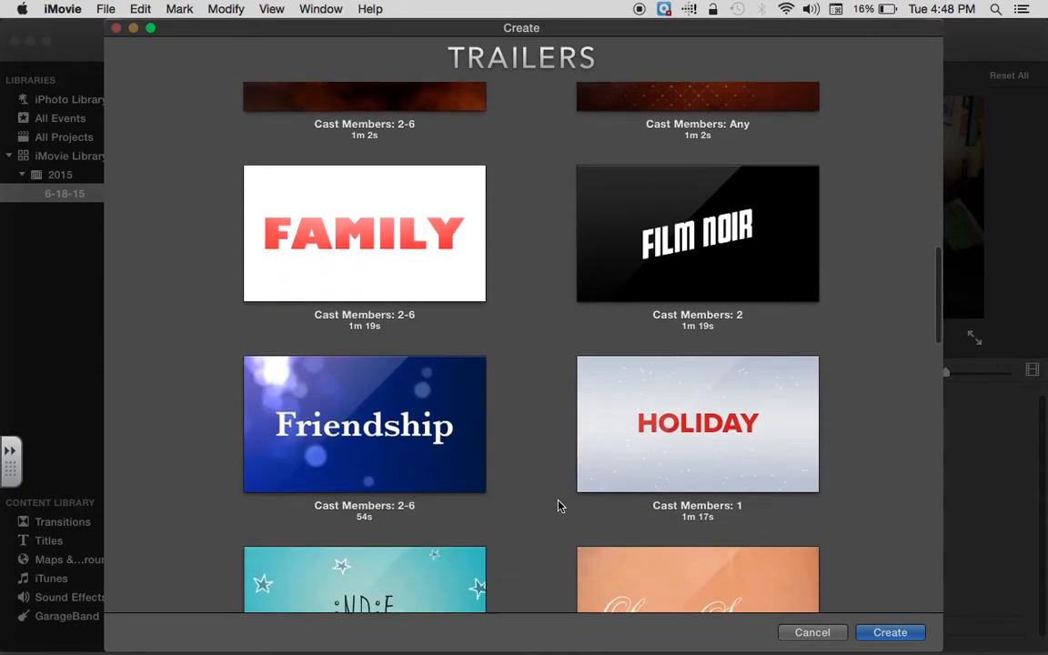
pyautogui.scroll(-3)
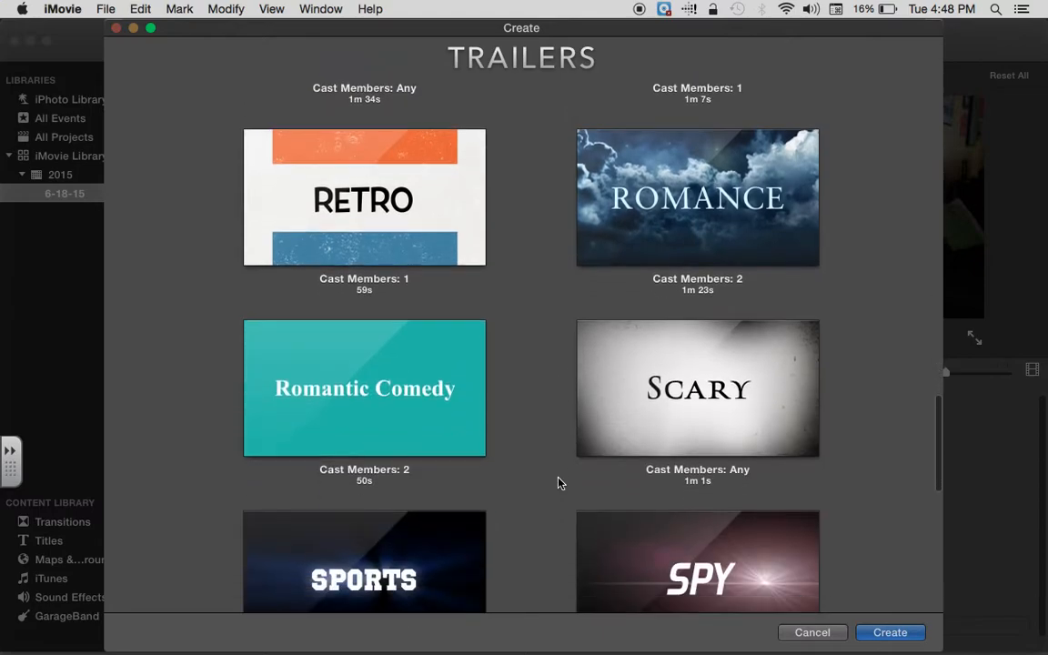
pyautogui.scroll(-3)
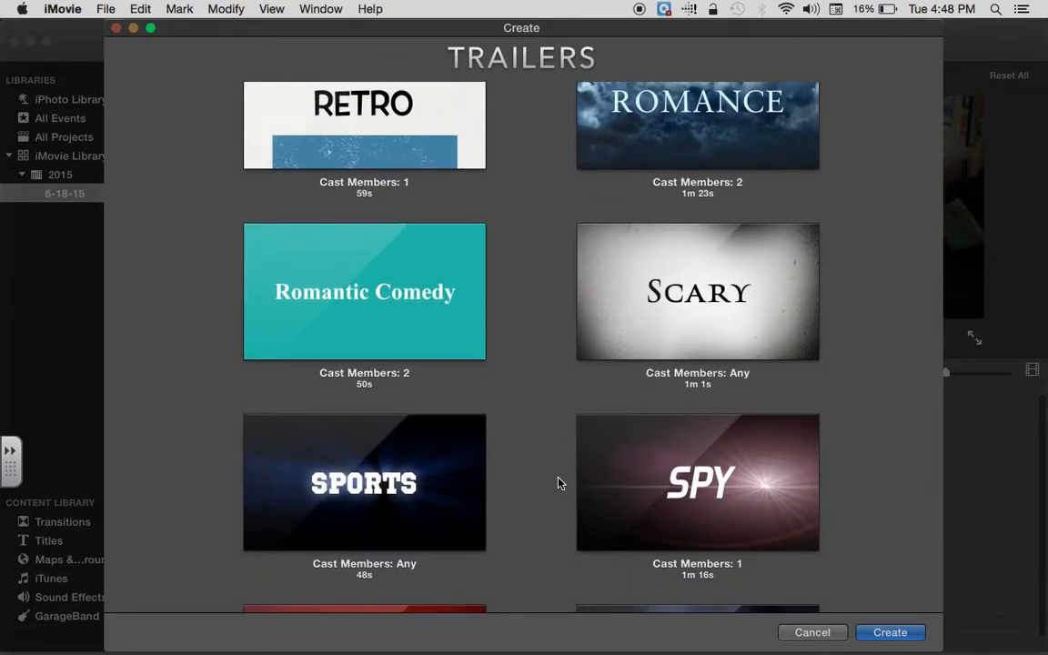
pyautogui.scroll(-3)
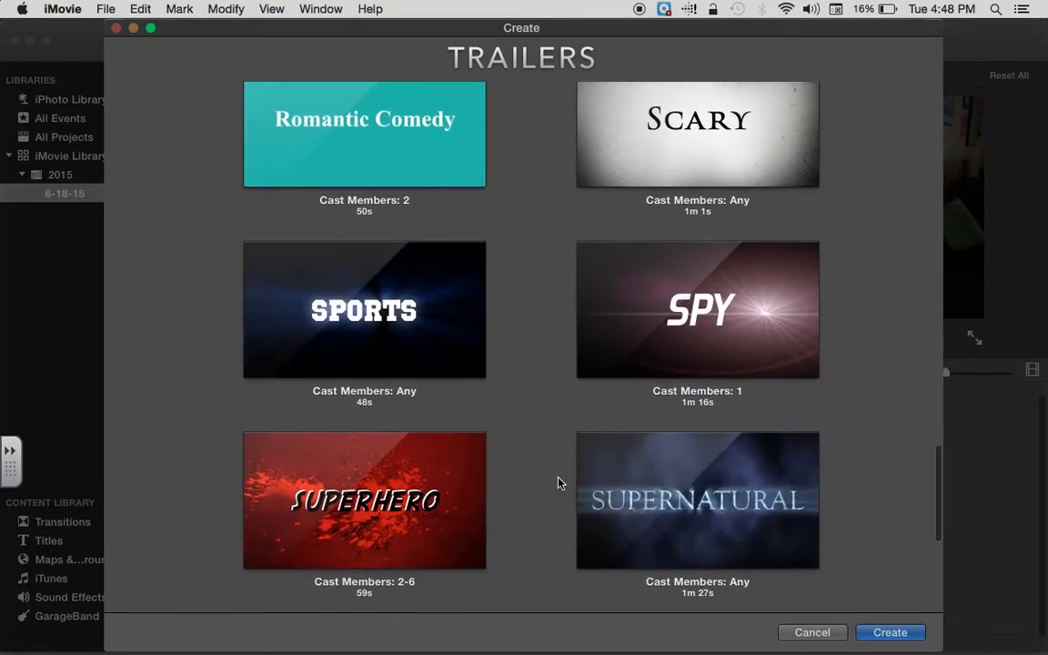
pyautogui.scroll(-3)
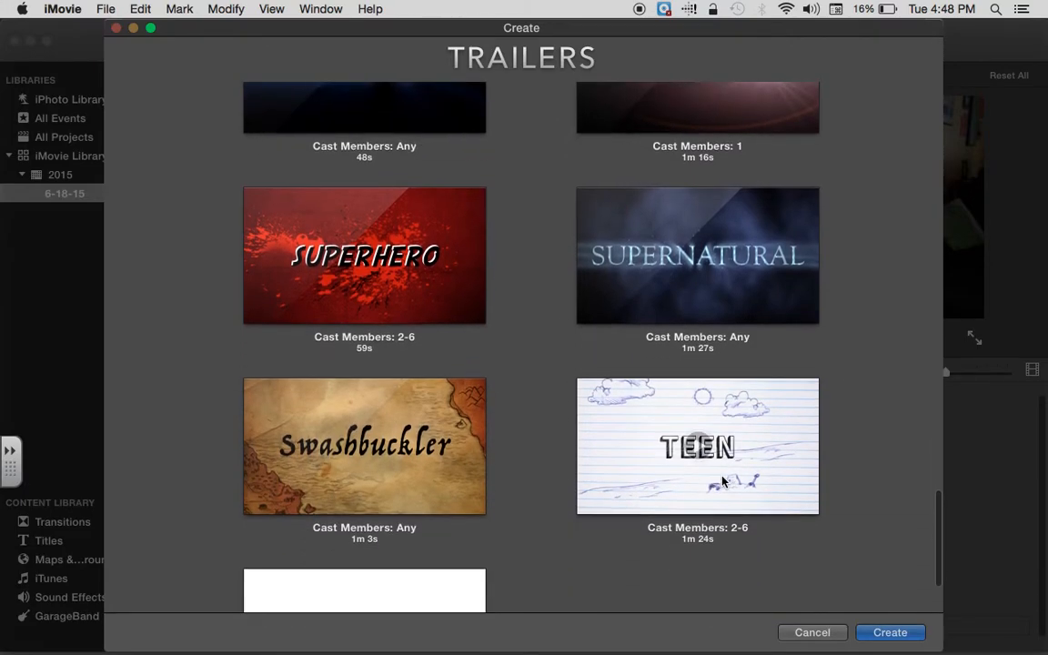
pyautogui.click(699, 445)
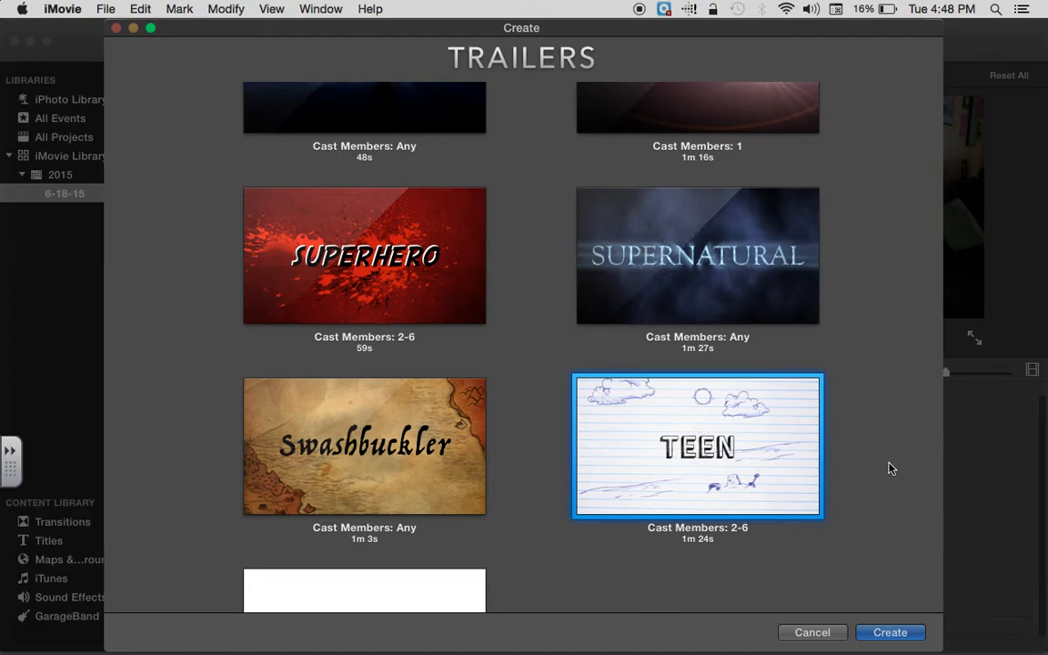
pyautogui.moveTo(617, 500)
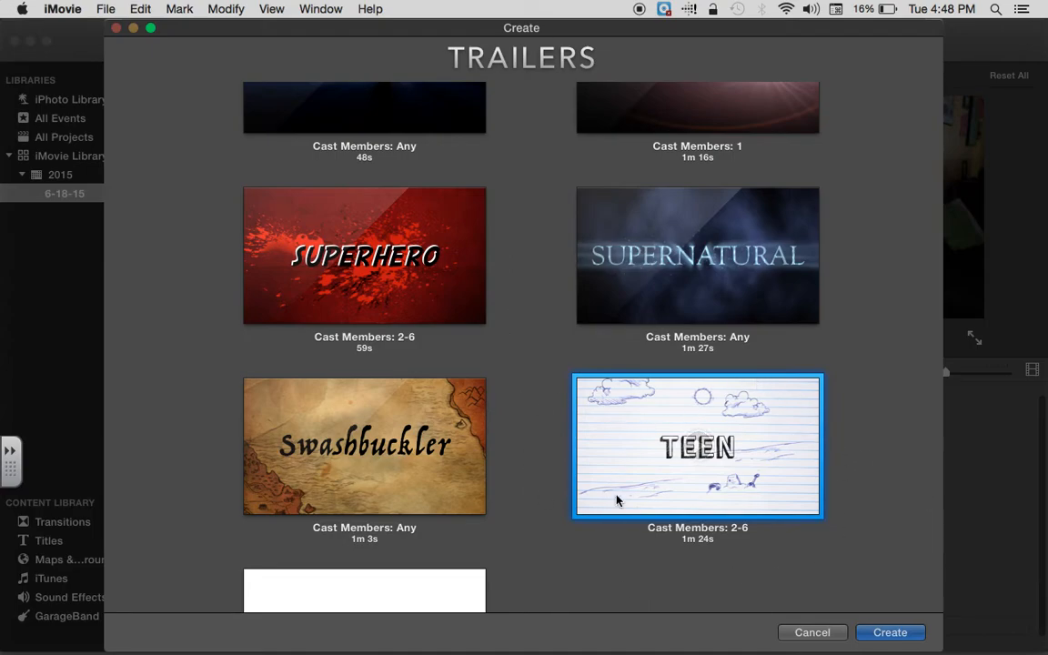
pyautogui.moveTo(404, 357)
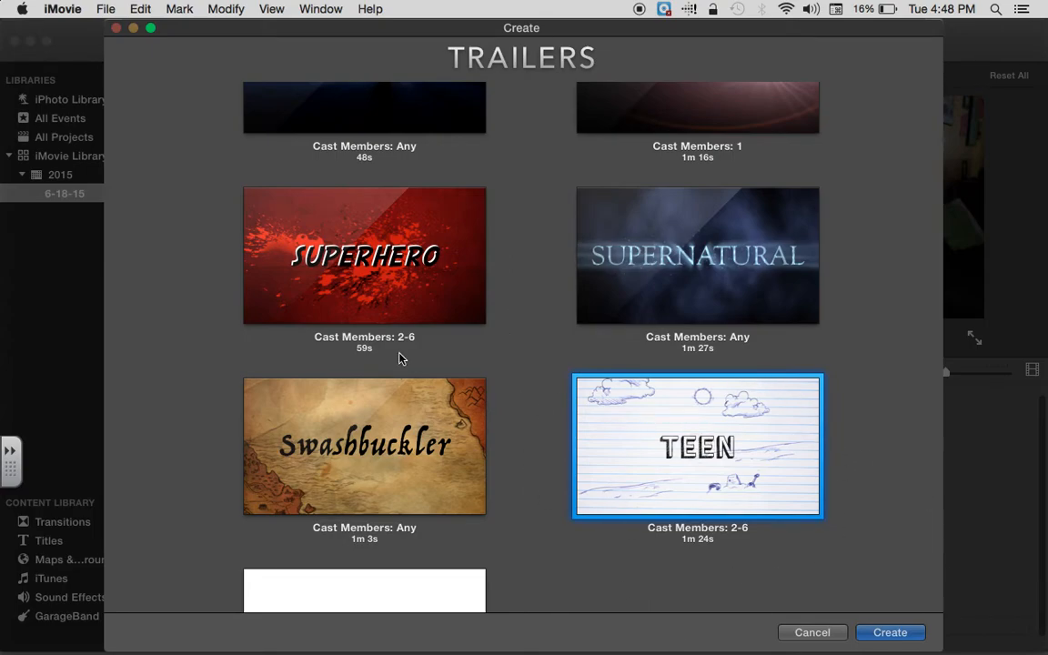
# - Choose the Indie trailer template for the new trailer
pyautogui.scroll(-3)
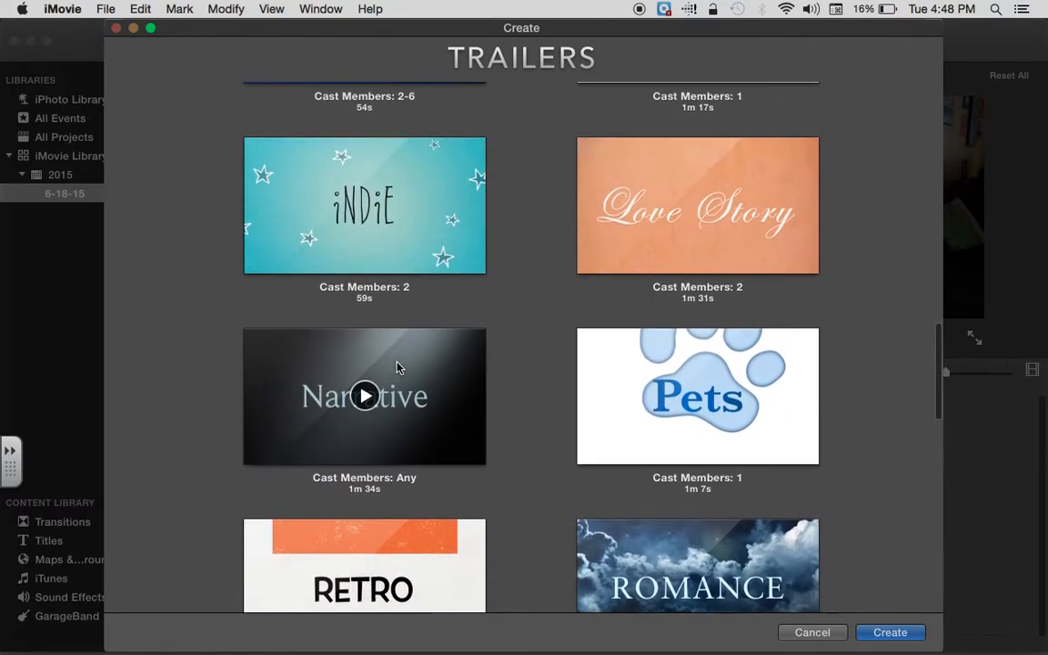
pyautogui.click(364, 204)
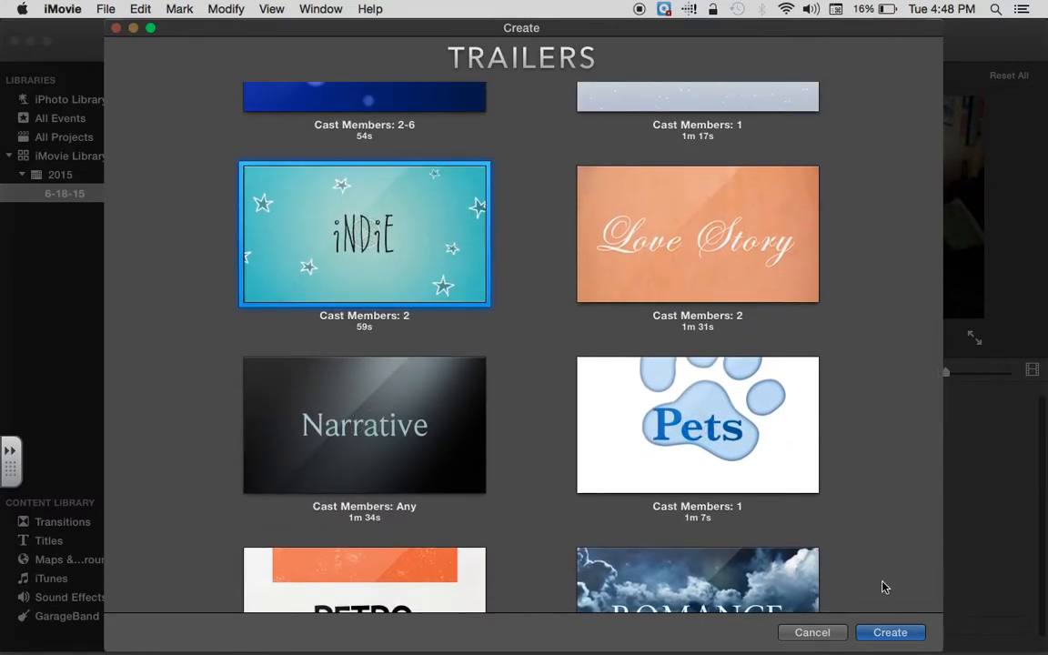
# - Create the Indie trailer and name it 'Gels & Jams: A Love Story'
pyautogui.click(890, 633)
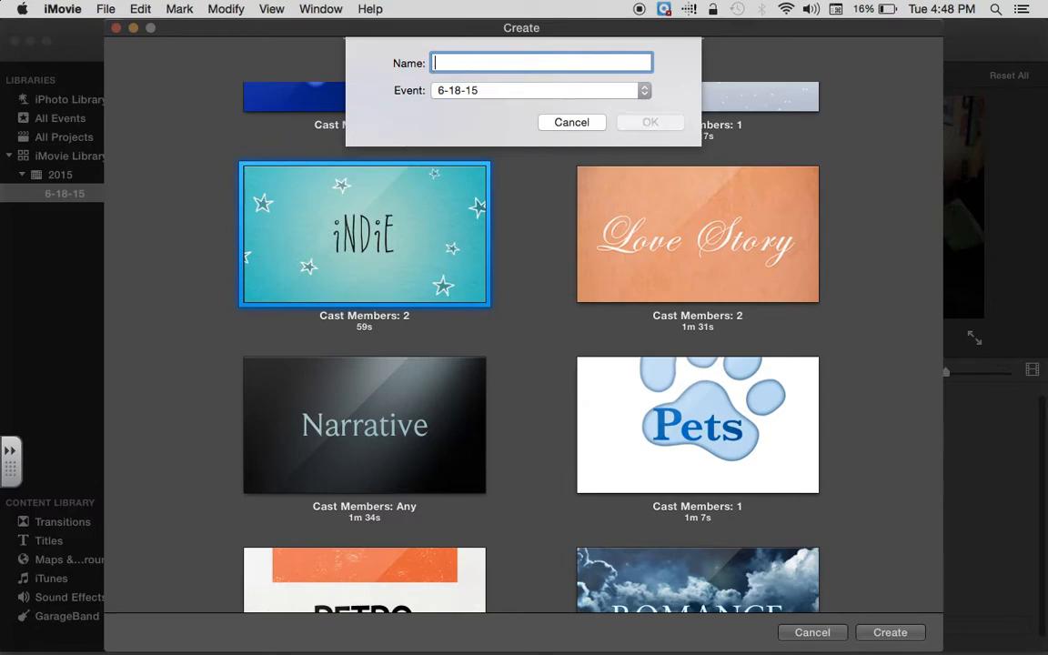
pyautogui.write('Gels & Jams: A Love Story')
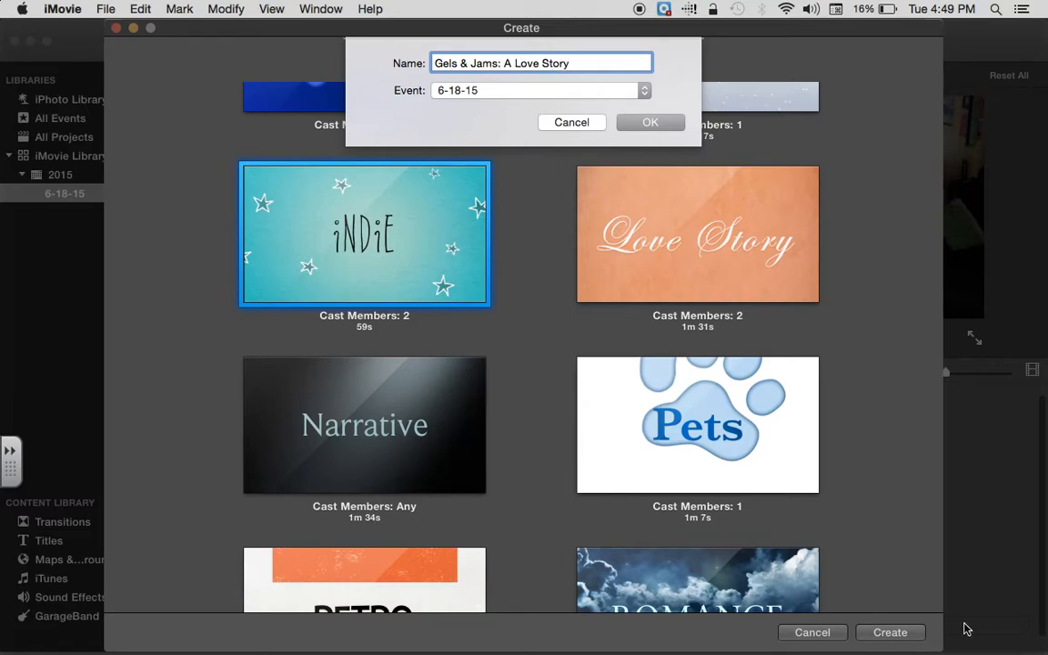
pyautogui.click(652, 122)
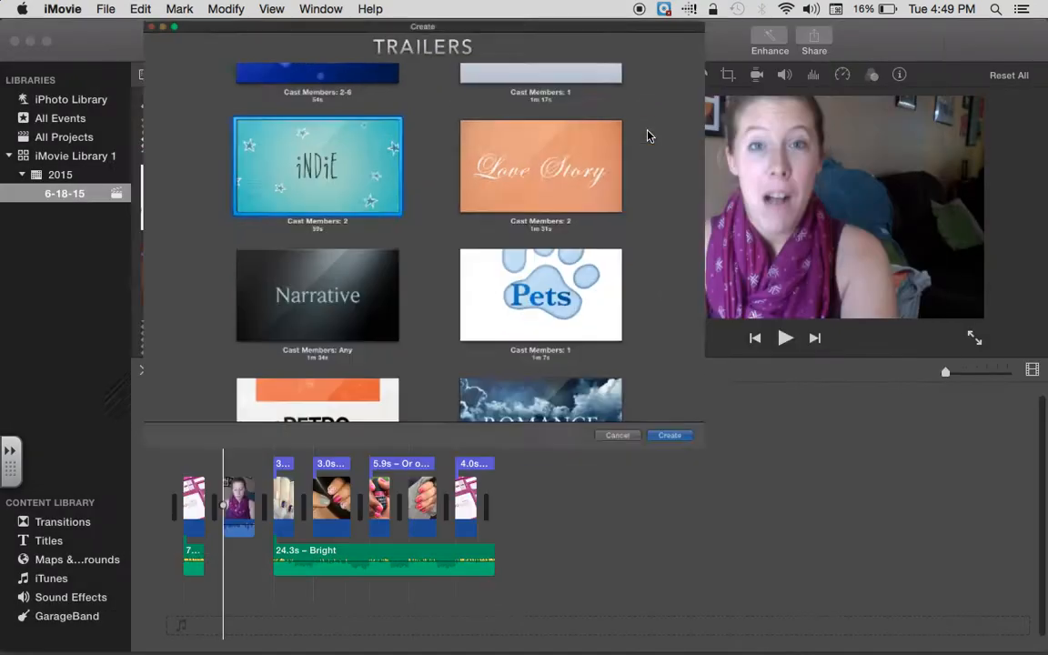
# - Set the second cast member to 'TruShine Gel' and the studio to 'Jamminteacher Films'
pyautogui.click(670, 435)
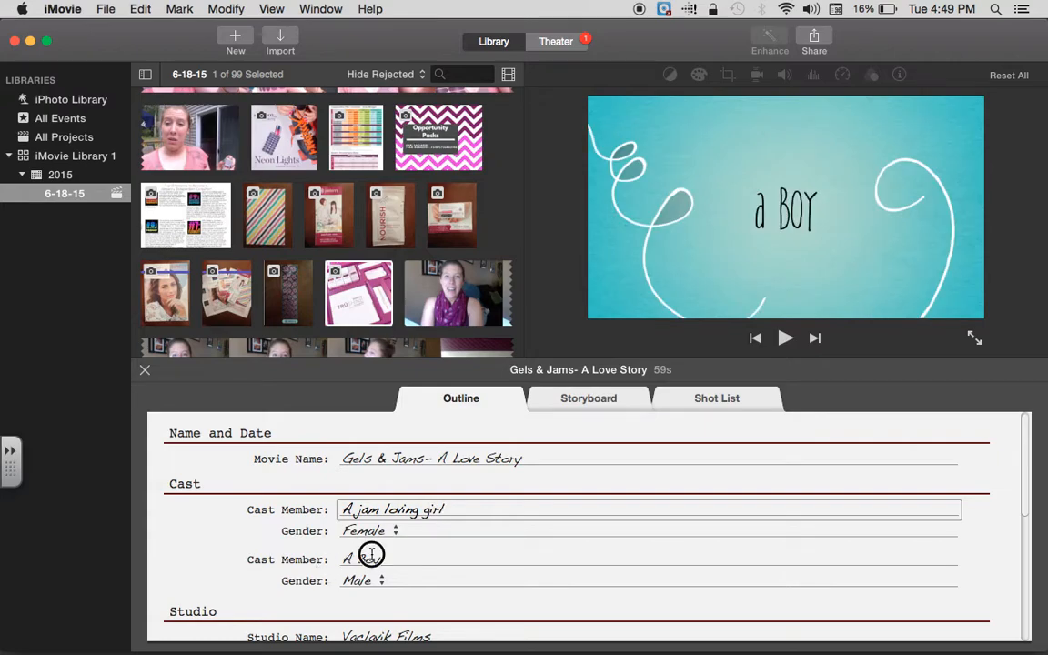
pyautogui.write('TruShine Gel')
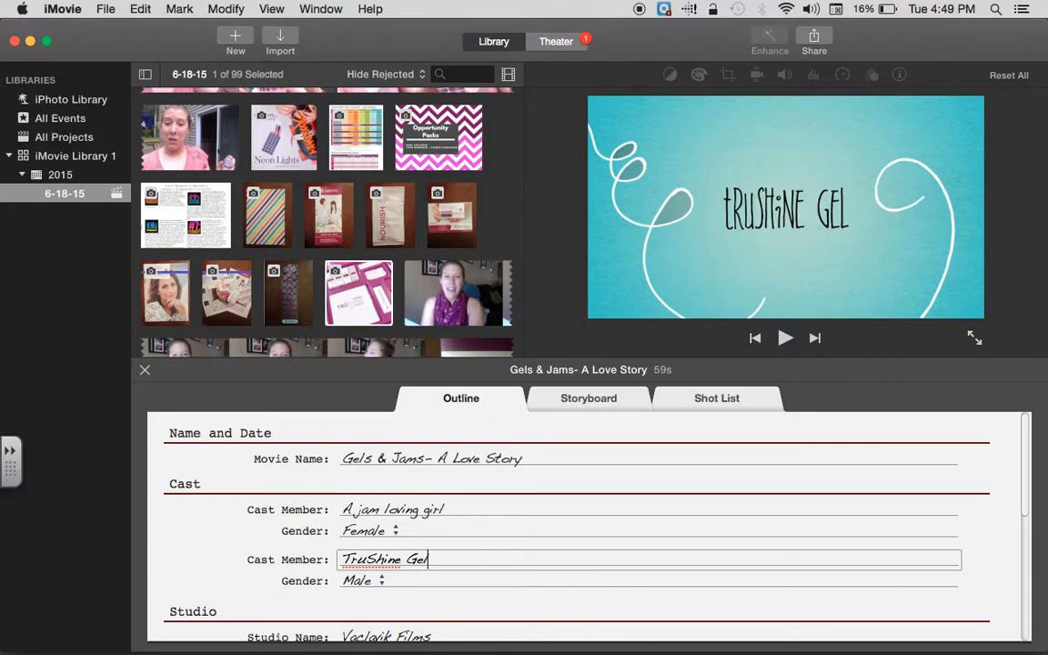
pyautogui.scroll(-3)
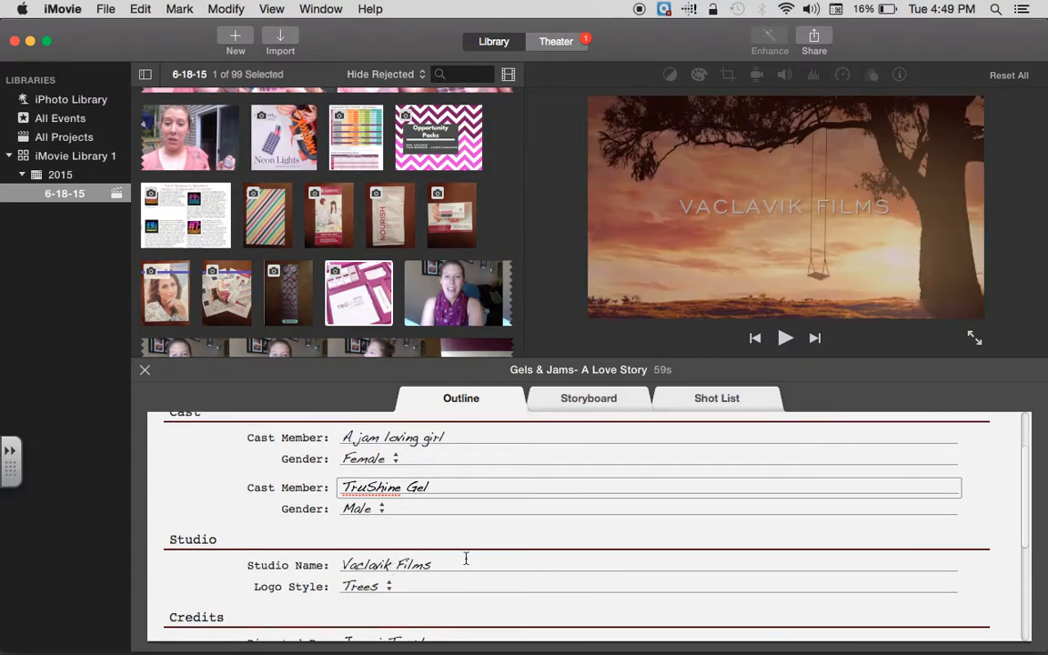
pyautogui.write('Ja')
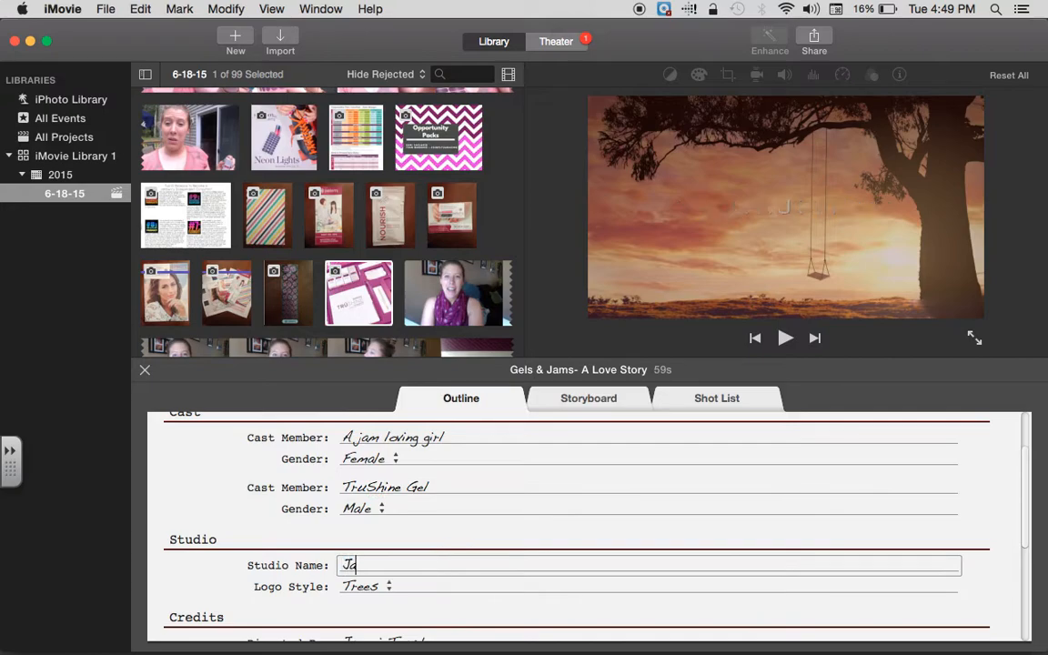
pyautogui.write('Jamminteacher Film')
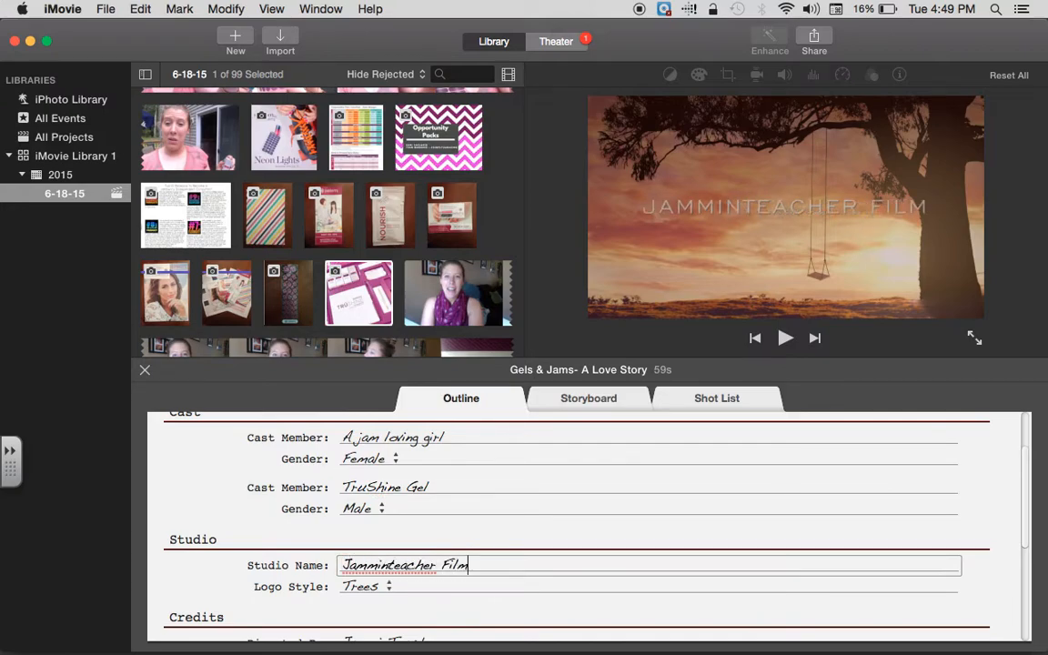
pyautogui.write('s')
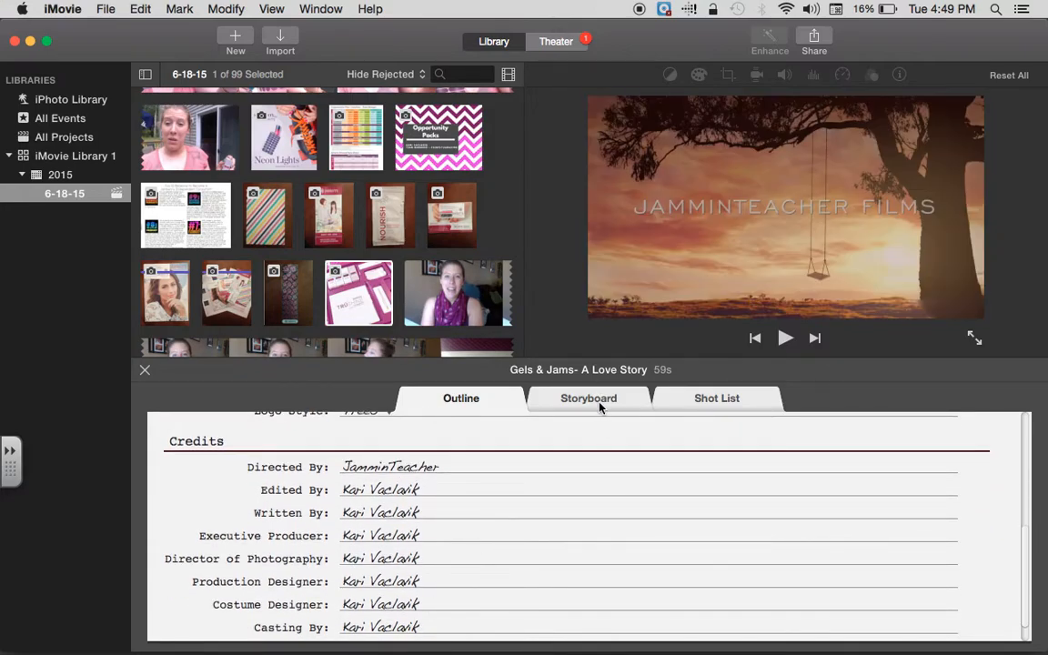
pyautogui.click(589, 396)
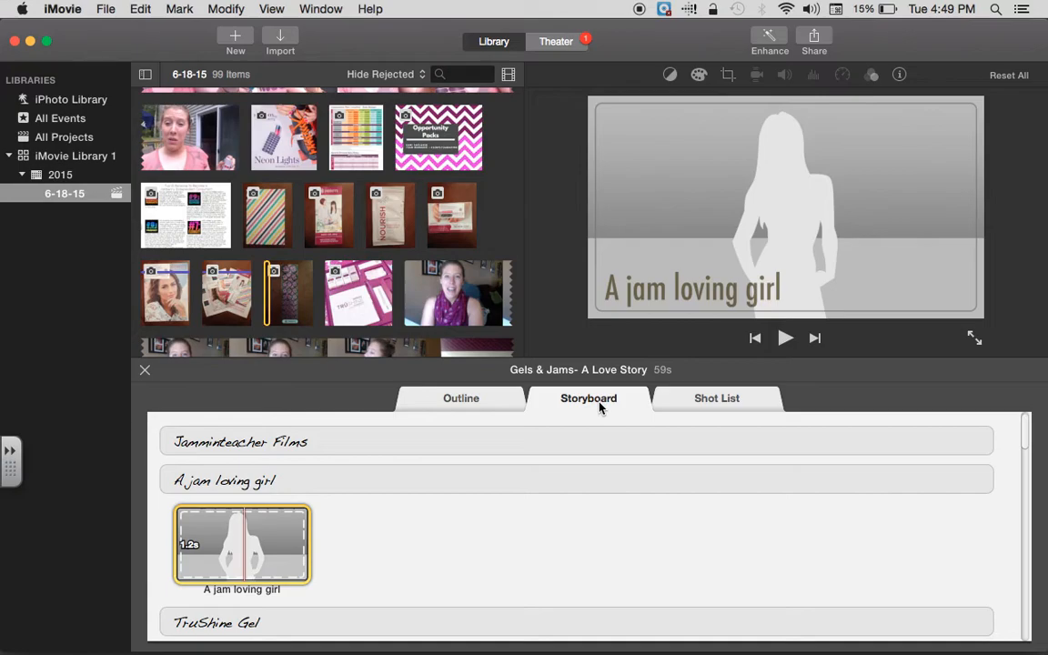
pyautogui.moveTo(440, 321)
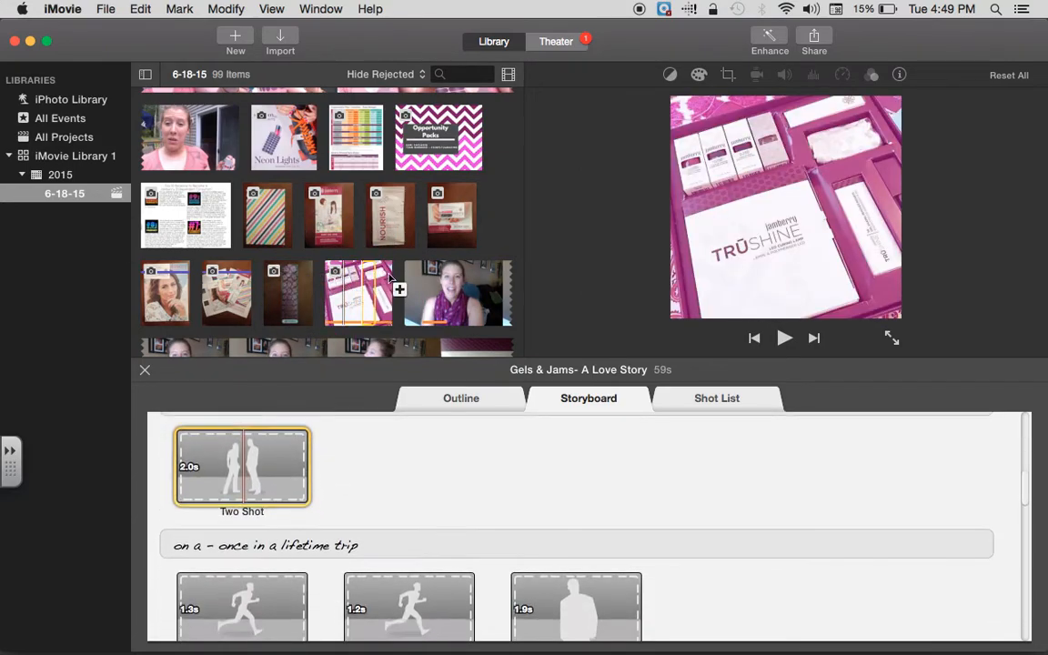
pyautogui.scroll(-3)
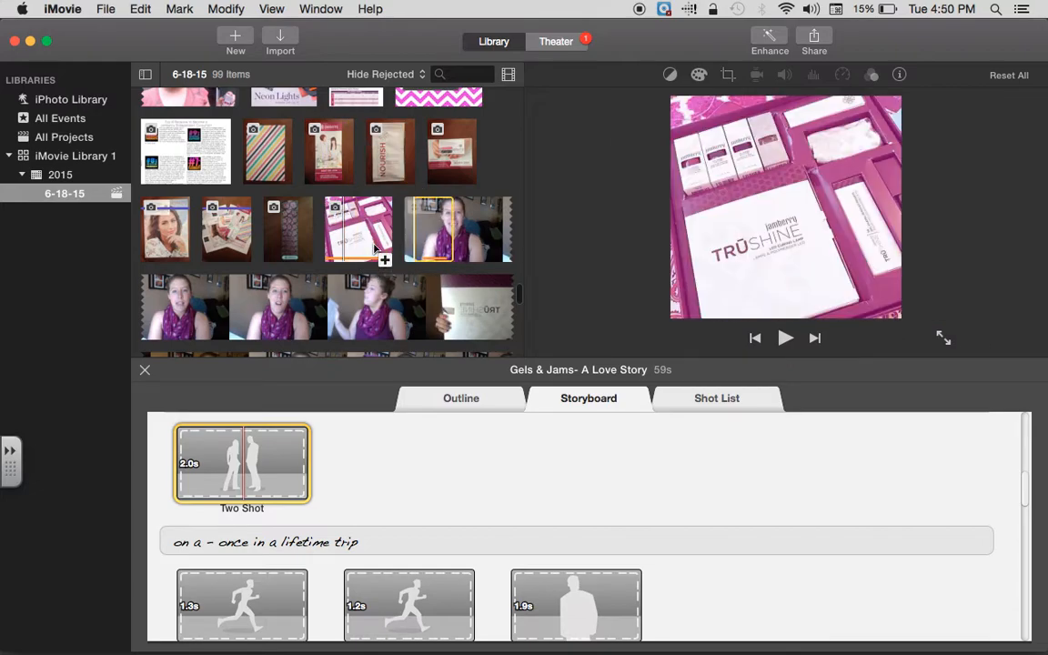
pyautogui.scroll(-3)
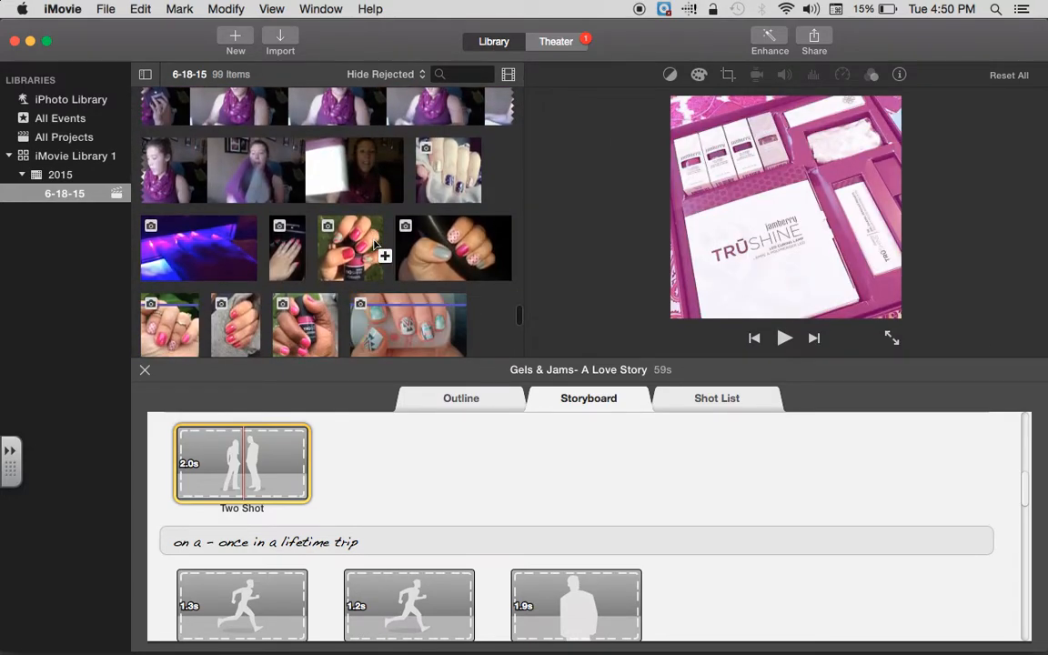
pyautogui.scroll(-3)
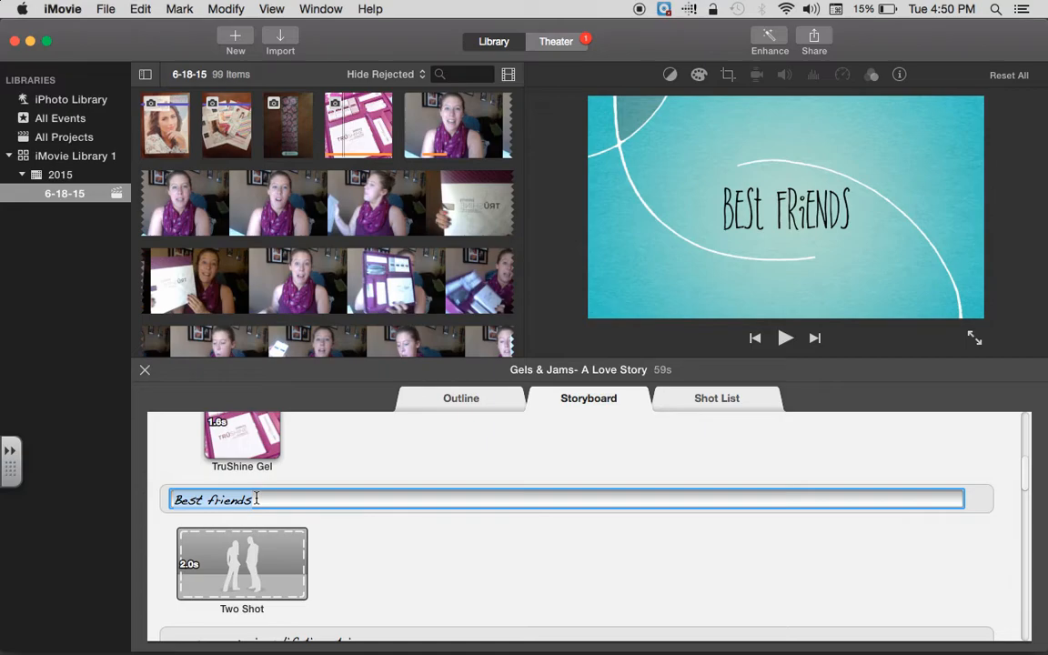
# - Rewrite the 'on a once in a lifetime trip' caption to read 'in' / 'September'
pyautogui.write('Come together o')
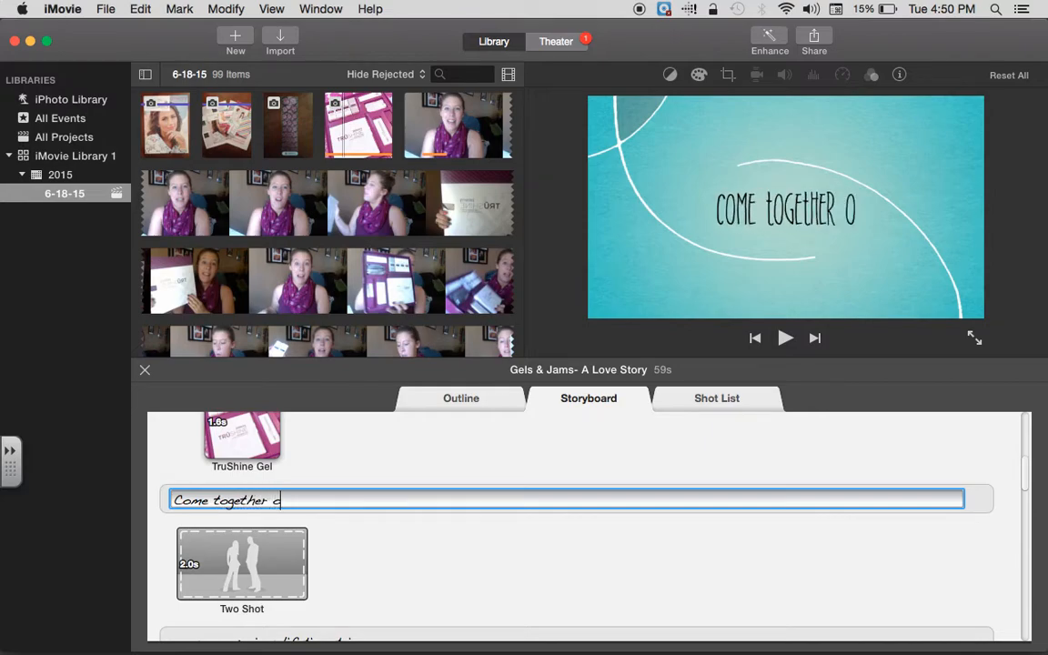
pyautogui.write('n Septe')
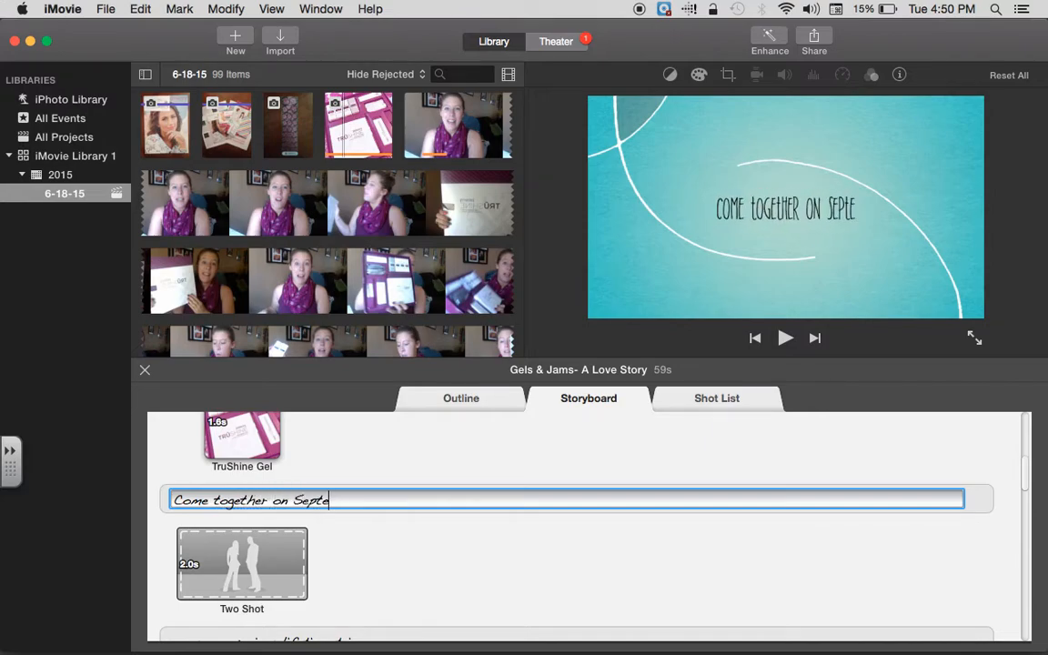
pyautogui.press('backspace')
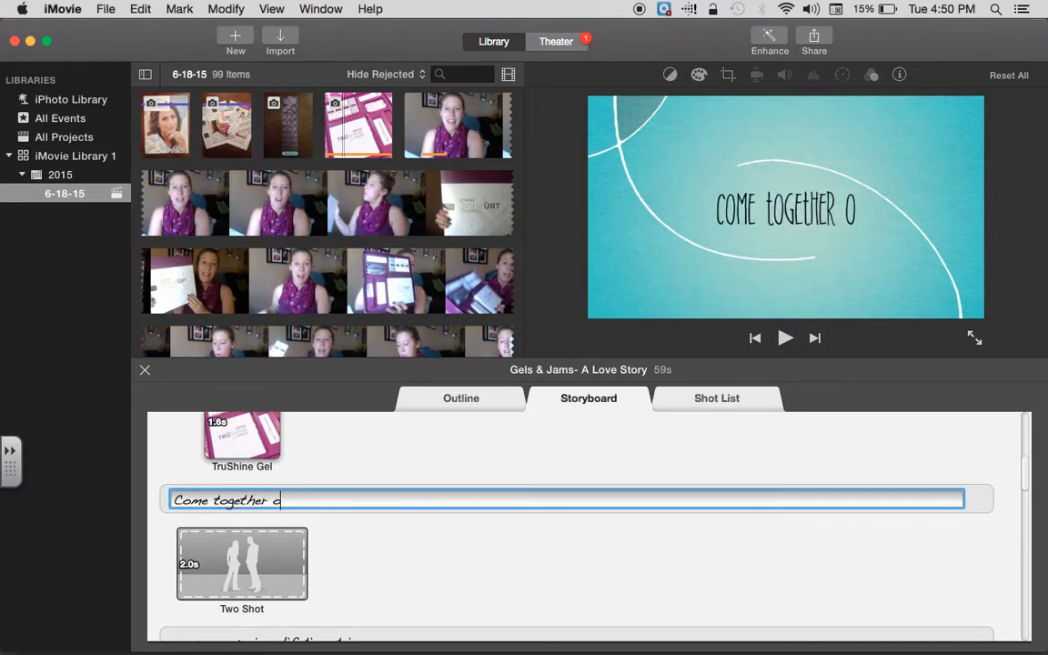
pyautogui.press('Backspace')
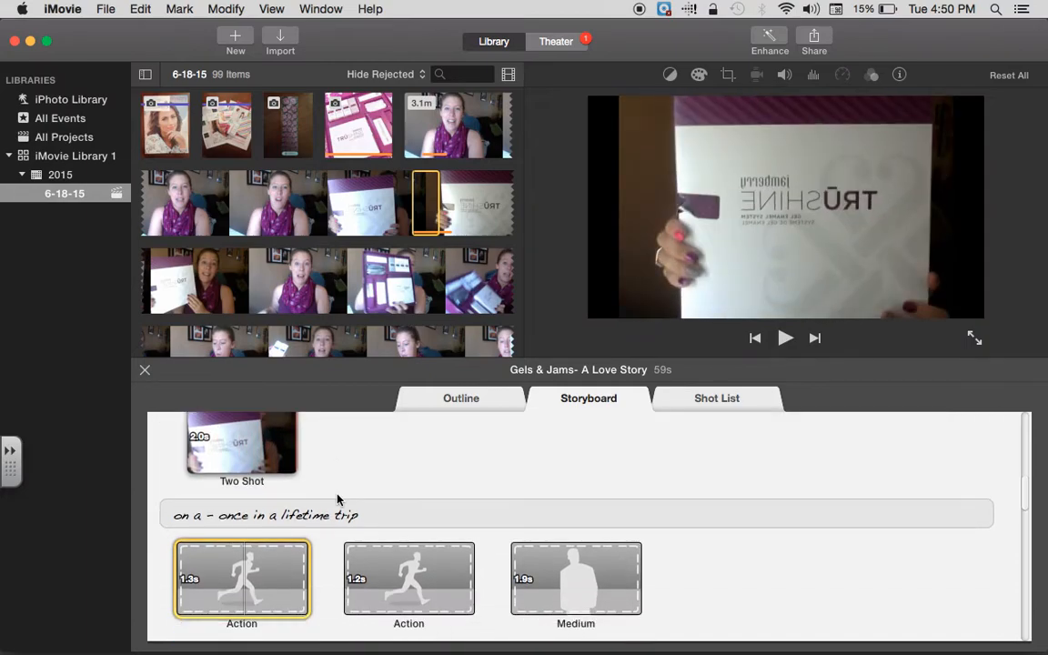
pyautogui.click(246, 515)
pyautogui.write('in')
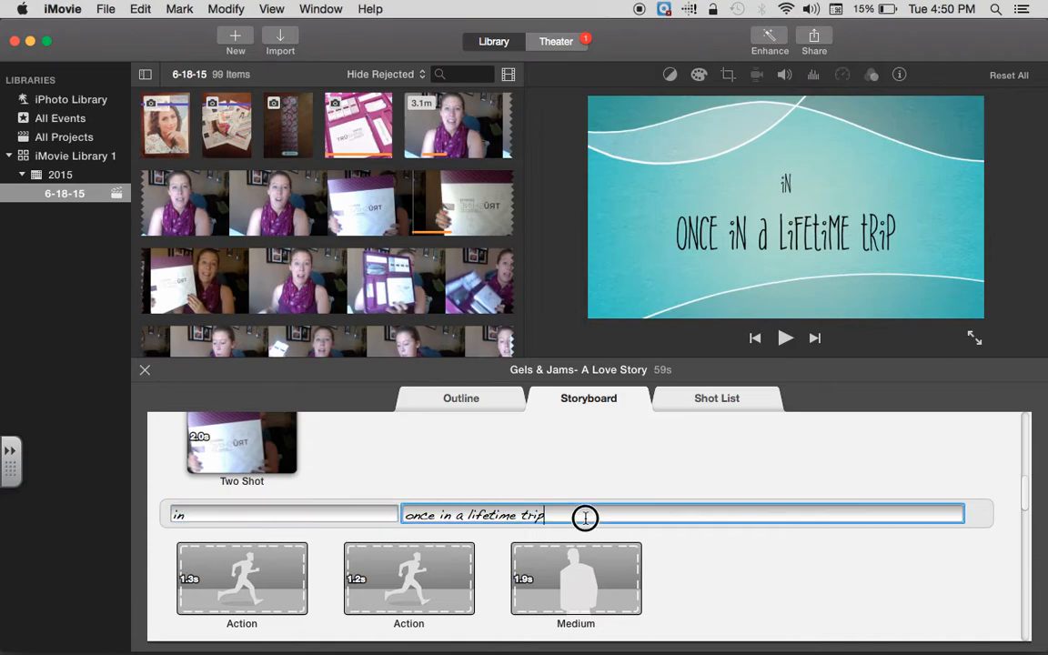
pyautogui.write('September')
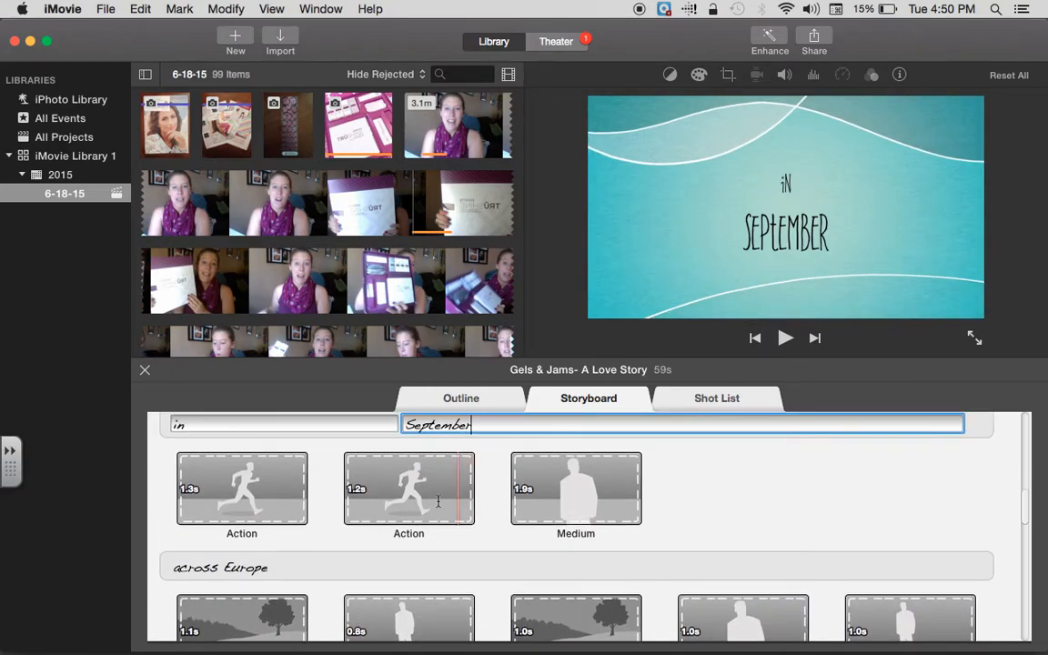
# - Finish the 'in September' caption and fill its second Action shot with a clip
pyautogui.click(240, 487)
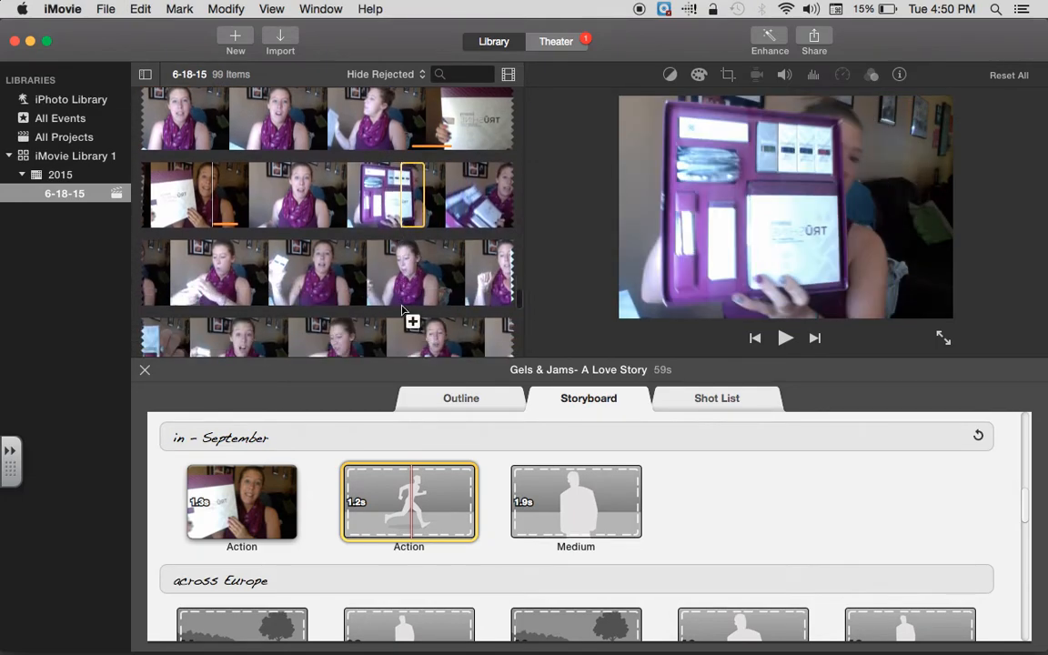
pyautogui.scroll(-3)
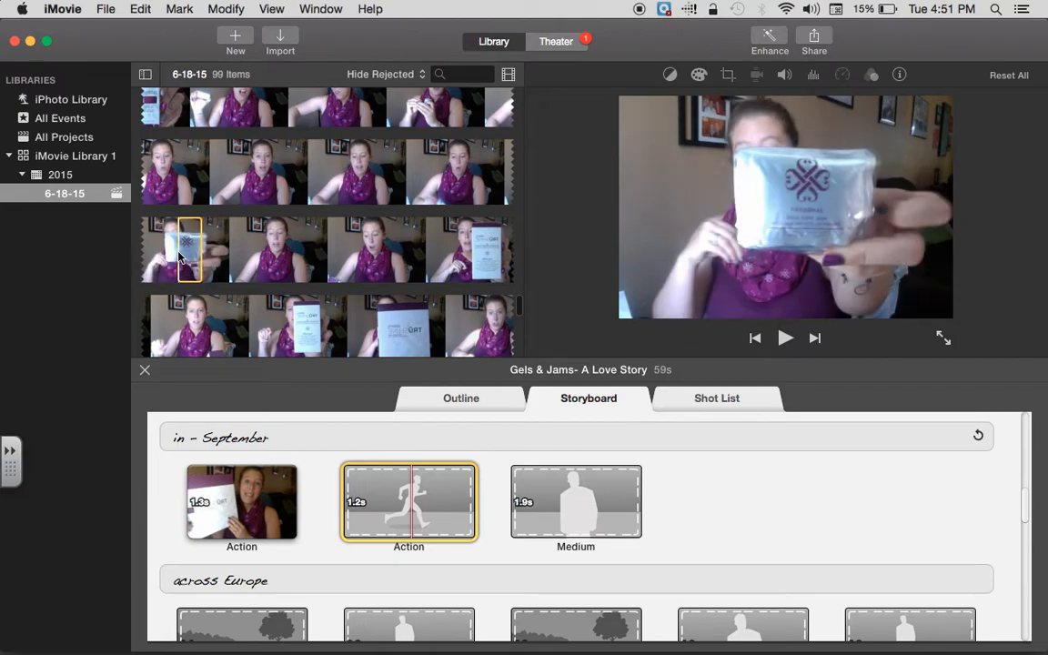
pyautogui.click(575, 502)
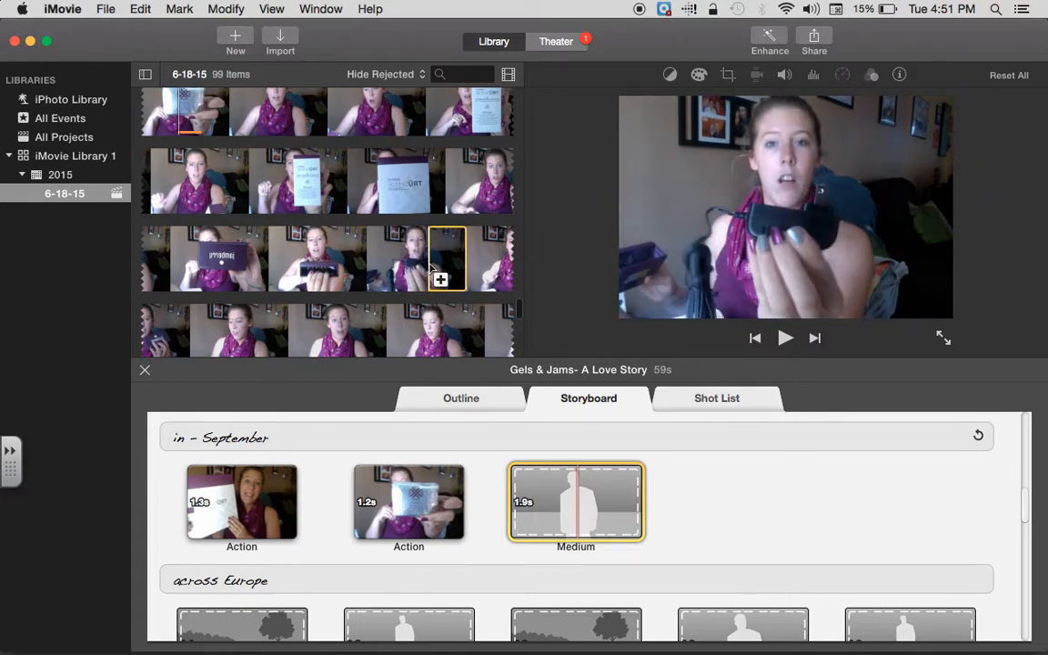
pyautogui.scroll(-3)
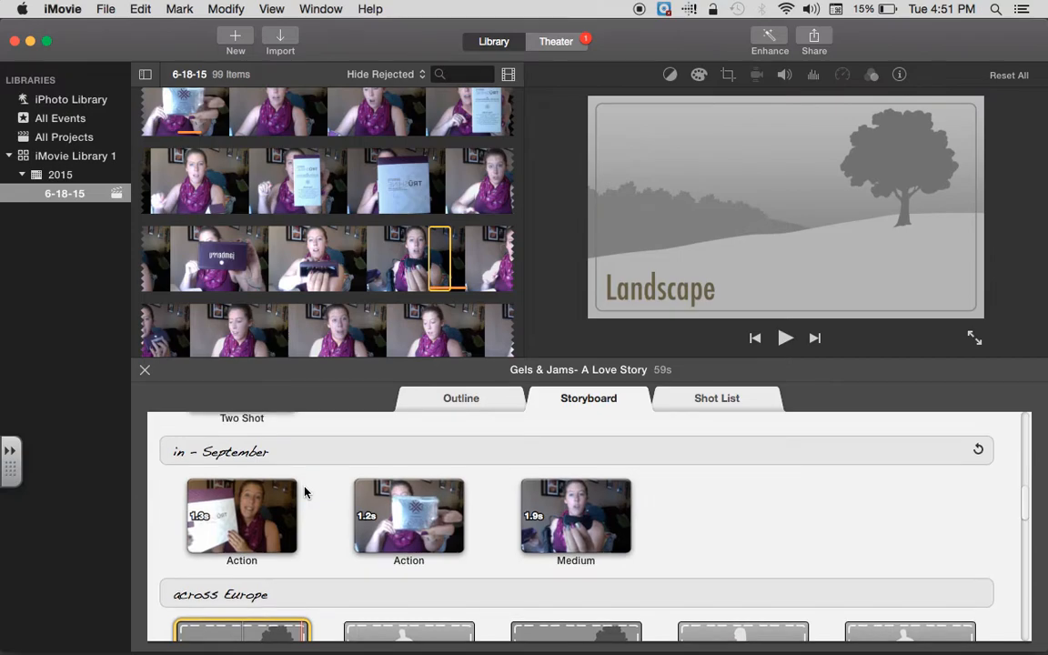
pyautogui.scroll(-3)
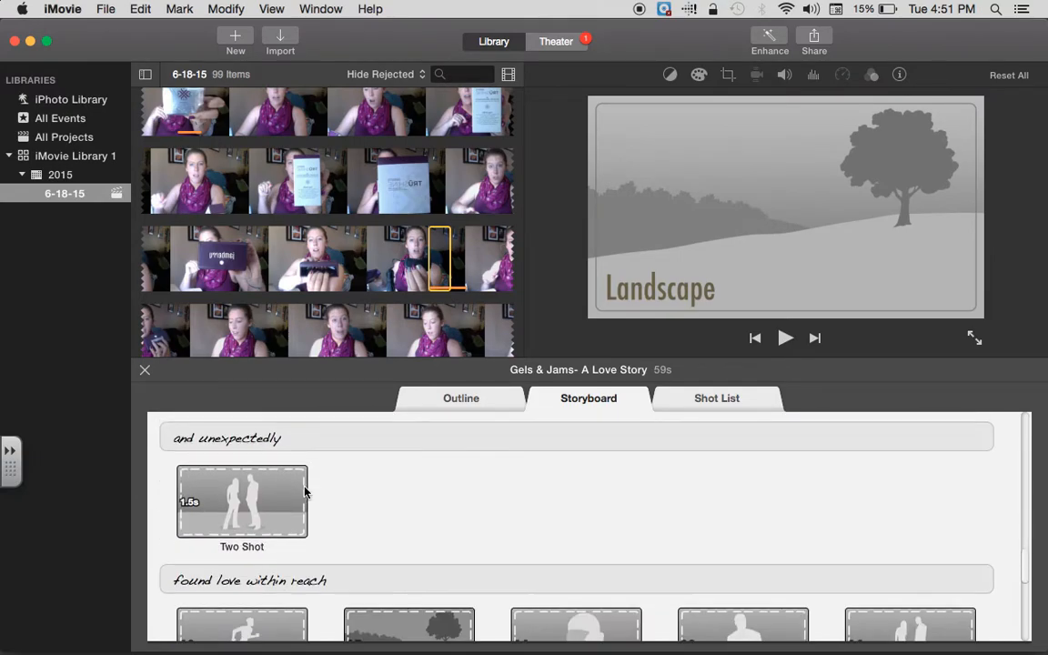
pyautogui.scroll(-3)
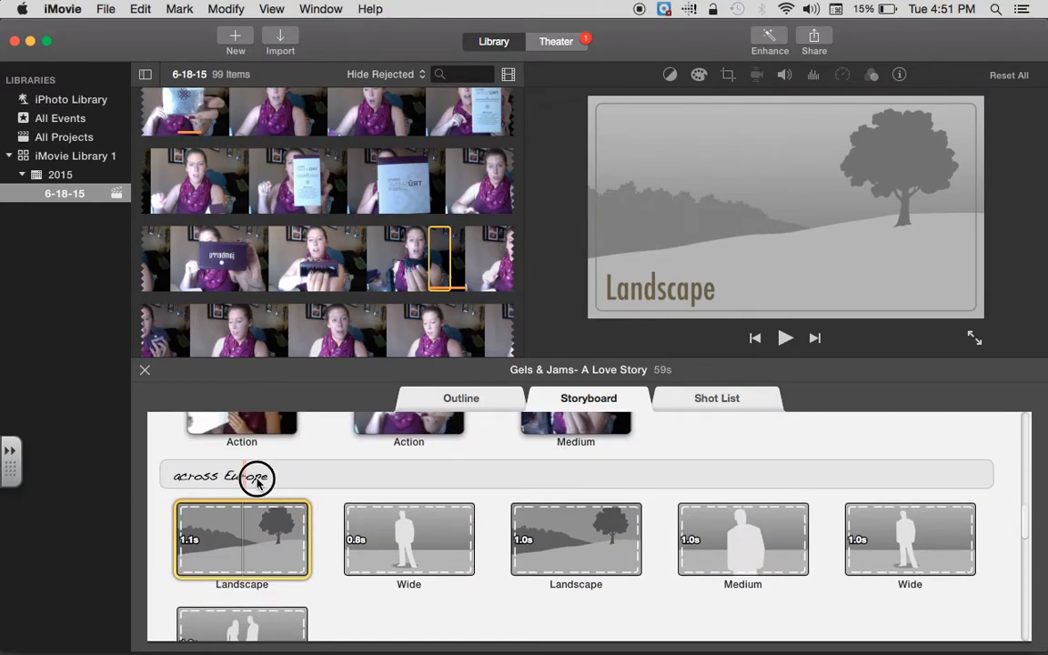
# - Retitle 'across Europe' to 'with everything you need' and fill its Landscape, Wide and Medium shots
pyautogui.click(258, 477)
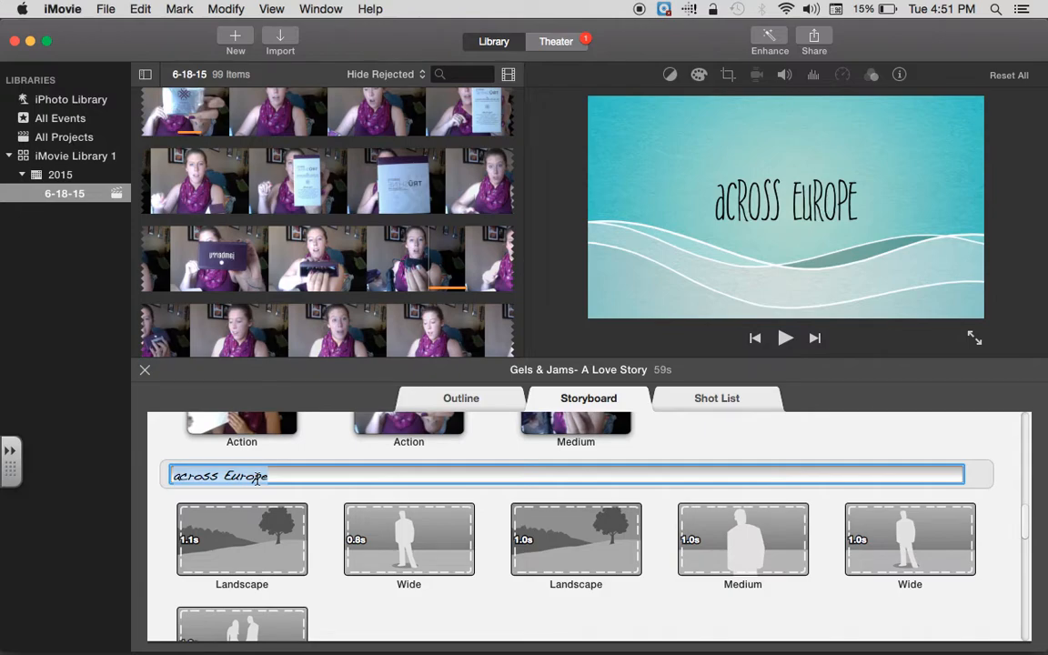
pyautogui.write('with everything you need')
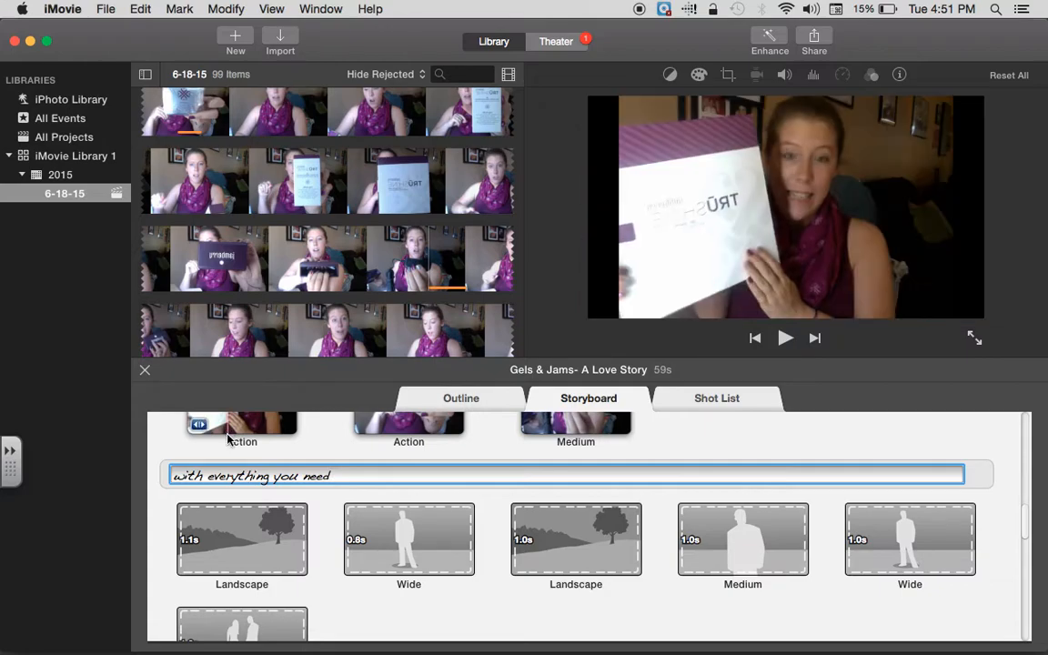
pyautogui.click(240, 538)
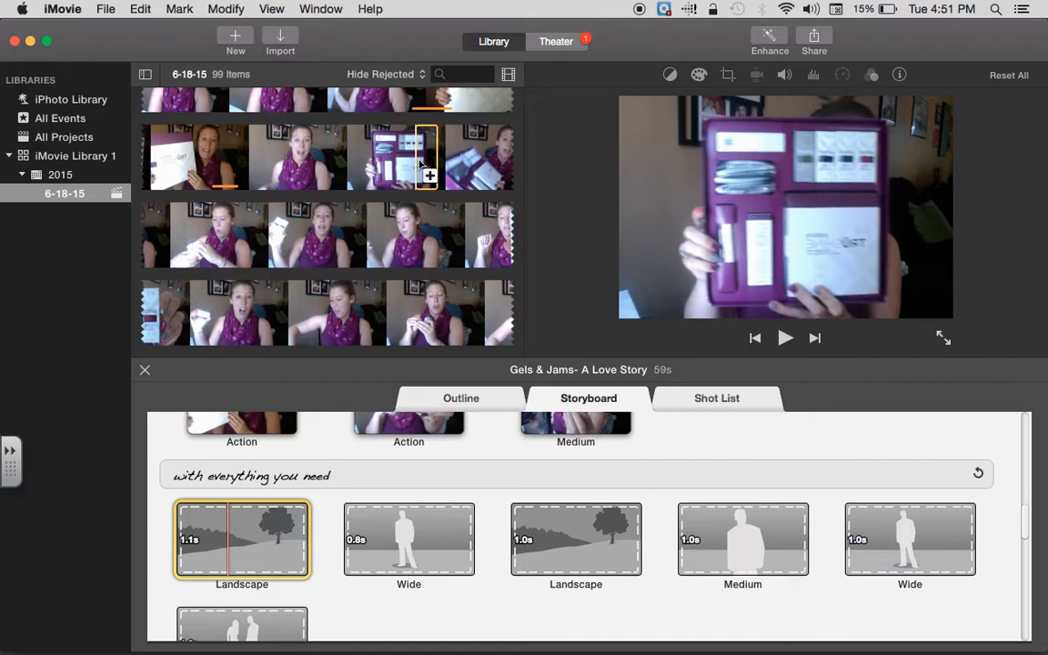
pyautogui.click(407, 539)
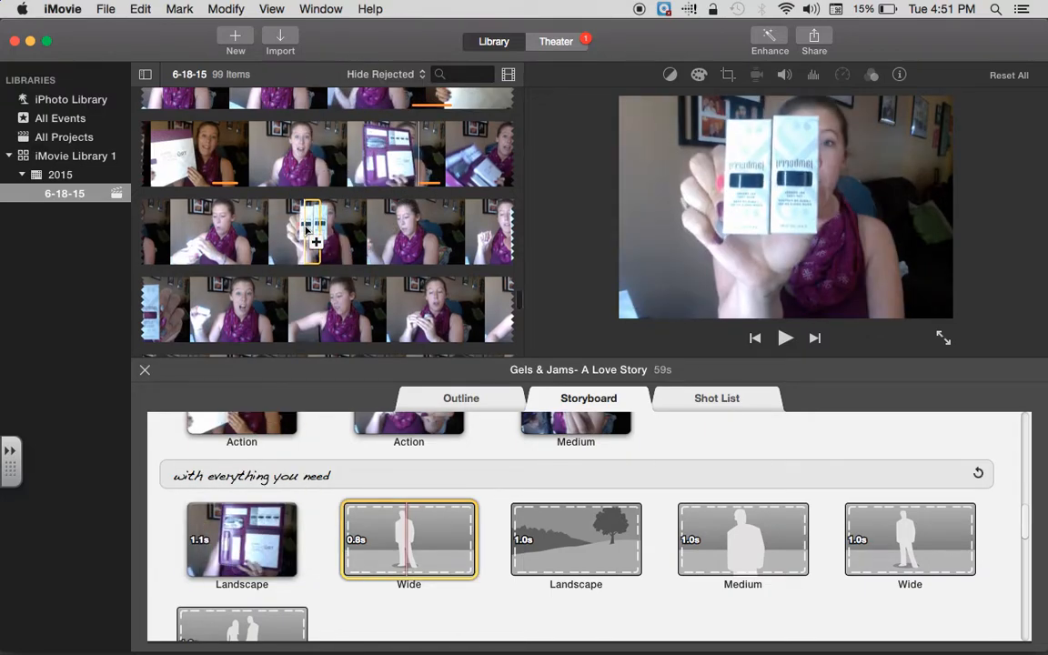
pyautogui.click(575, 538)
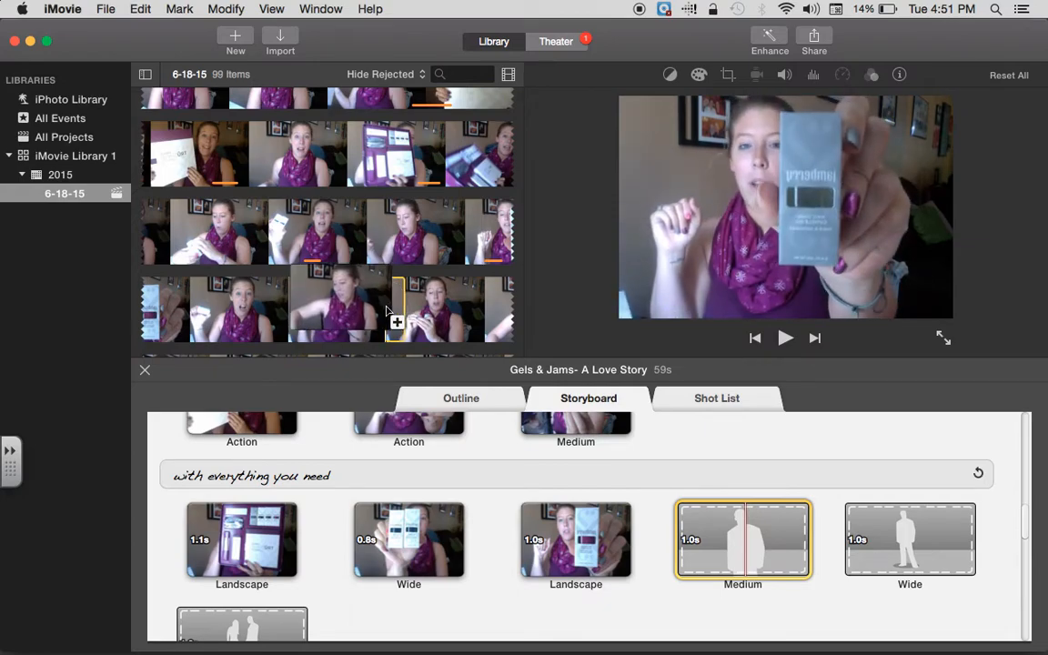
pyautogui.click(910, 538)
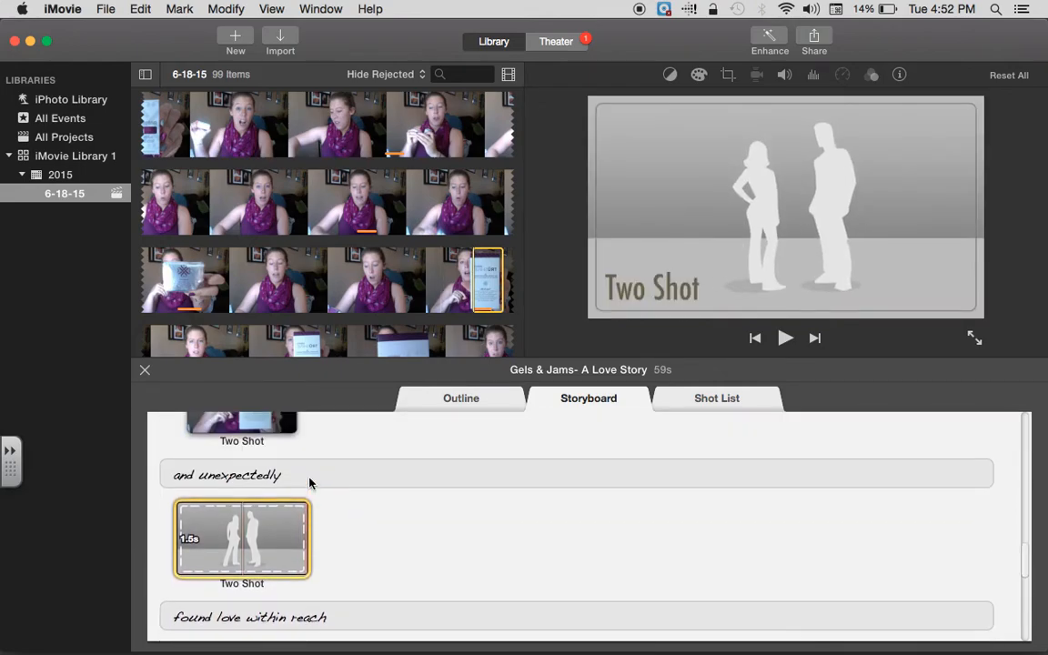
# - Change the 'and unexpectedly' caption to 'and an LED light'
pyautogui.click(579, 473)
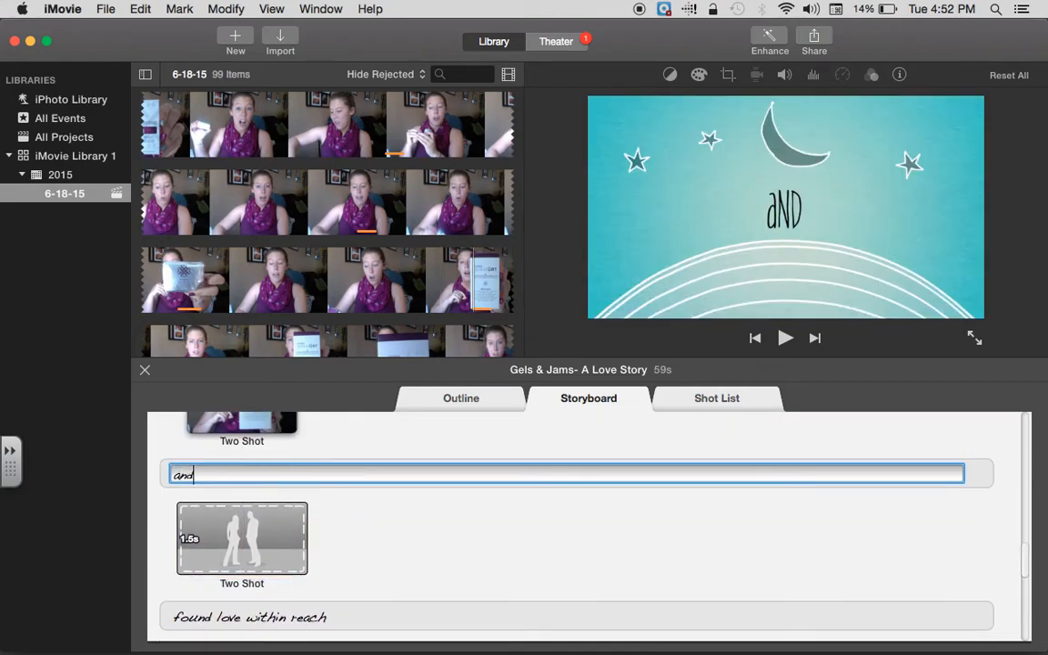
pyautogui.write('anL')
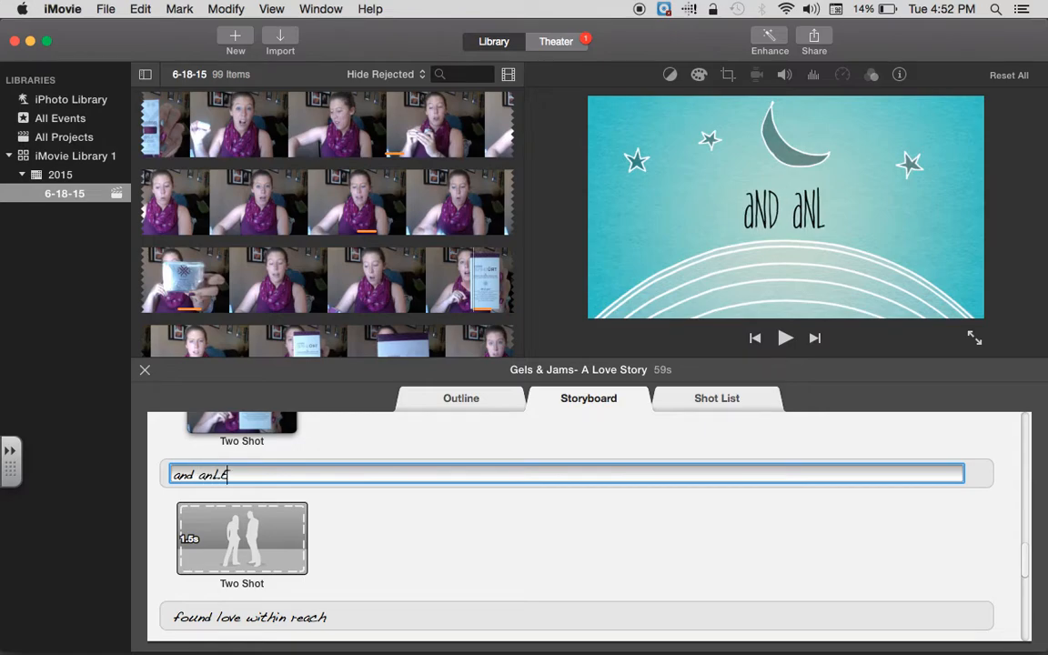
pyautogui.write('ED light')
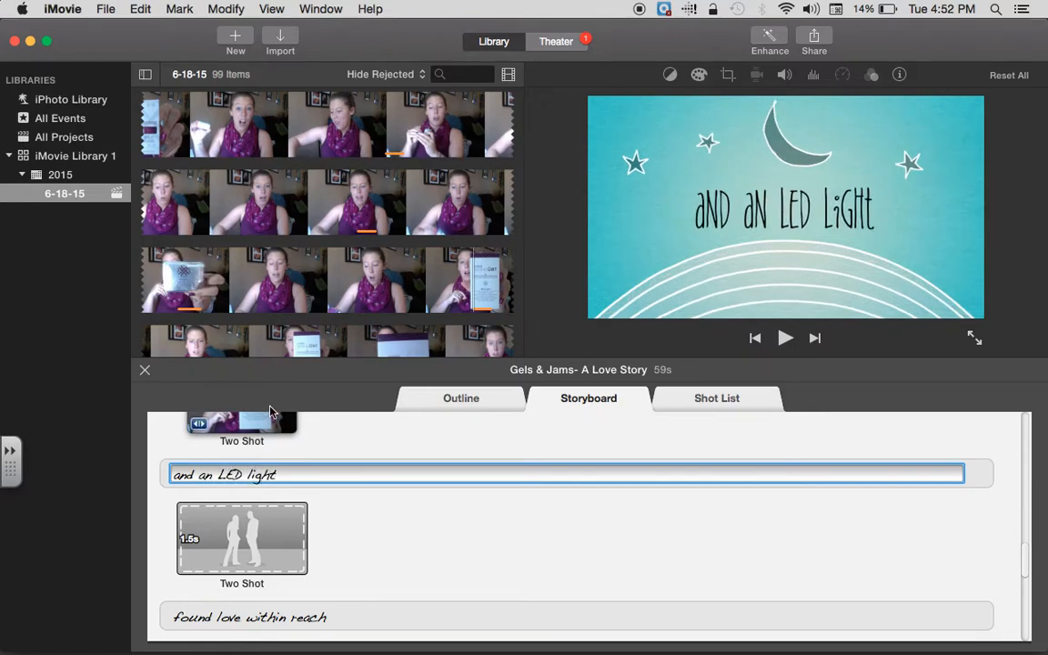
pyautogui.click(242, 538)
pyautogui.write('to create')
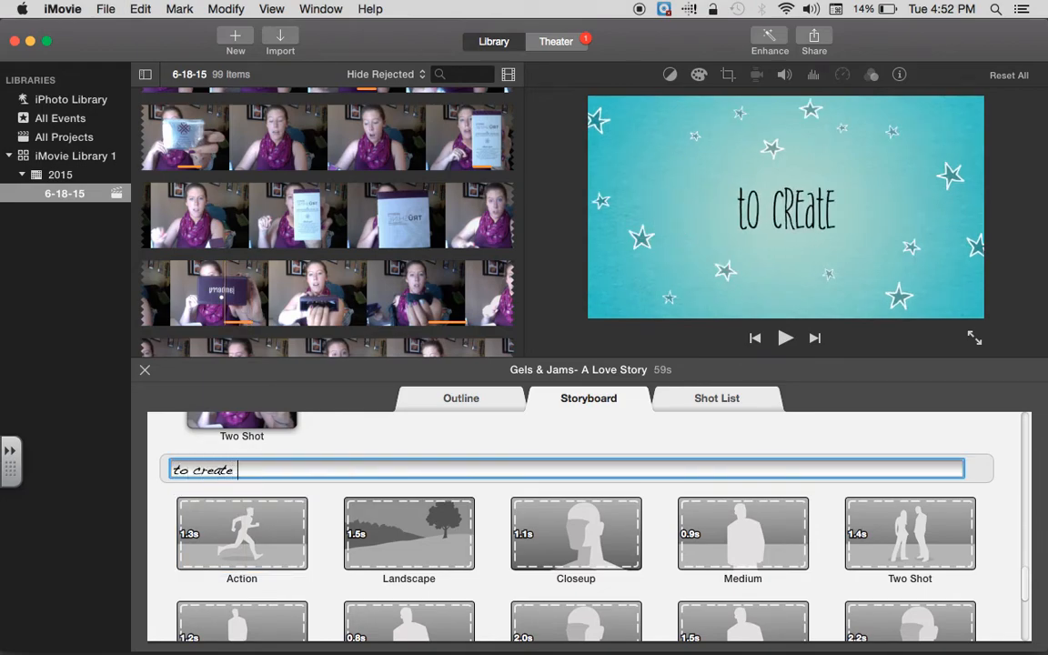
# - Write the 'to create gorgeous looks' caption and fill its Action and Landscape shots with nail clips
pyautogui.write('gorgeous combinations')
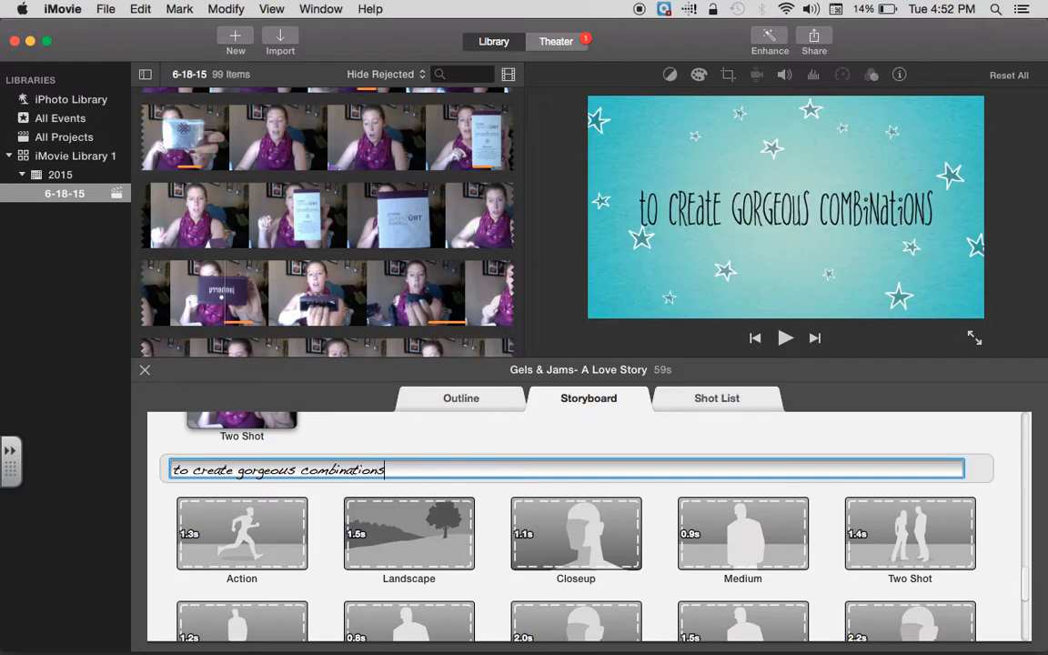
pyautogui.press('backspace')
pyautogui.write('look')
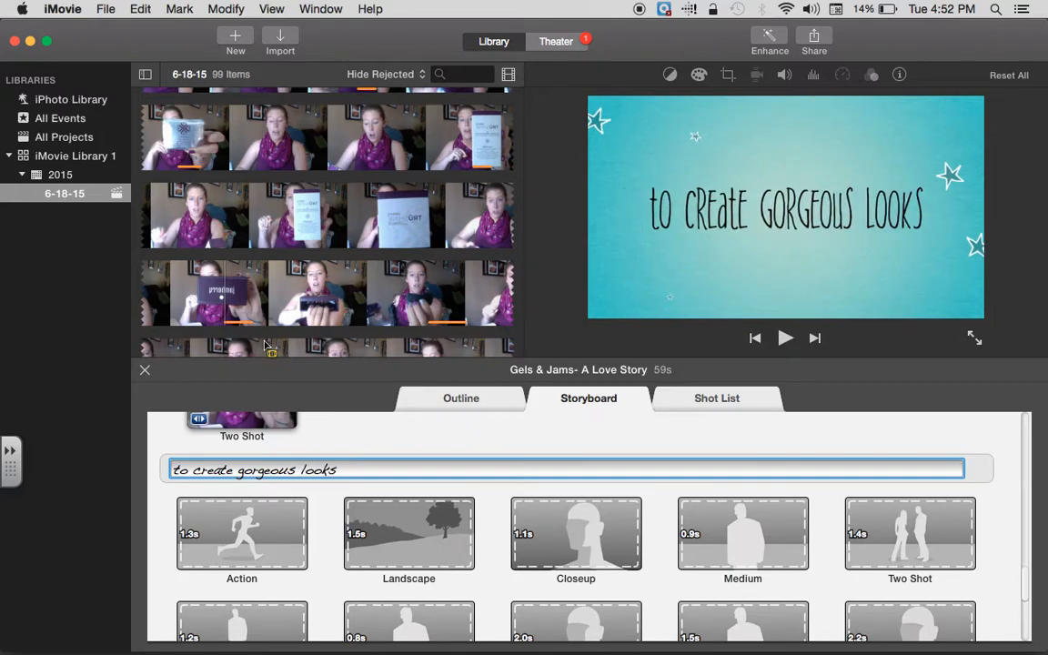
pyautogui.click(242, 535)
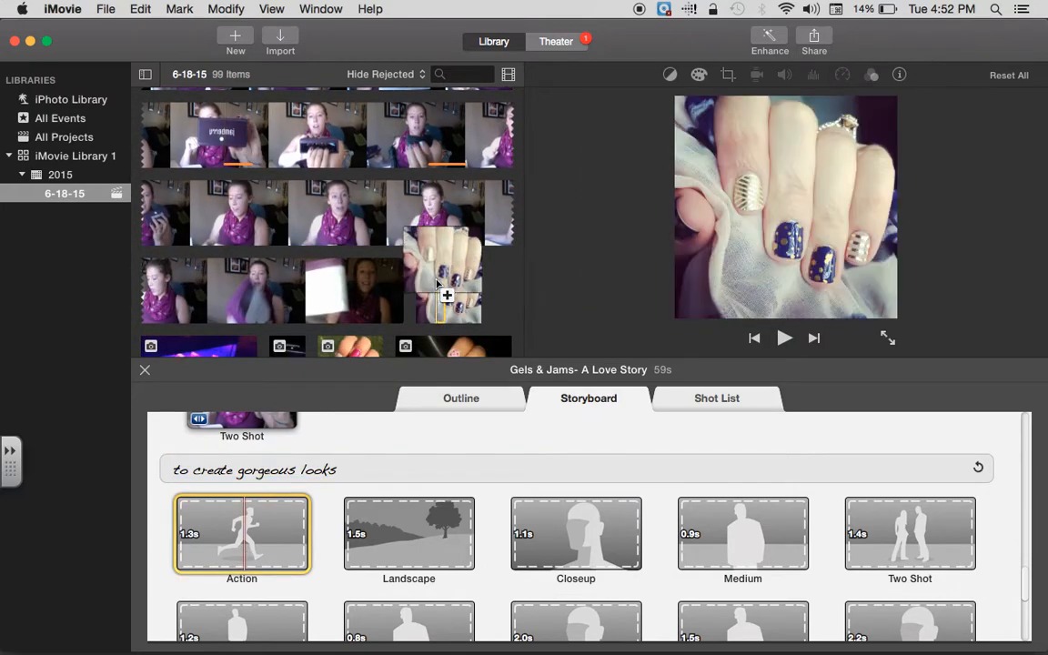
pyautogui.click(408, 533)
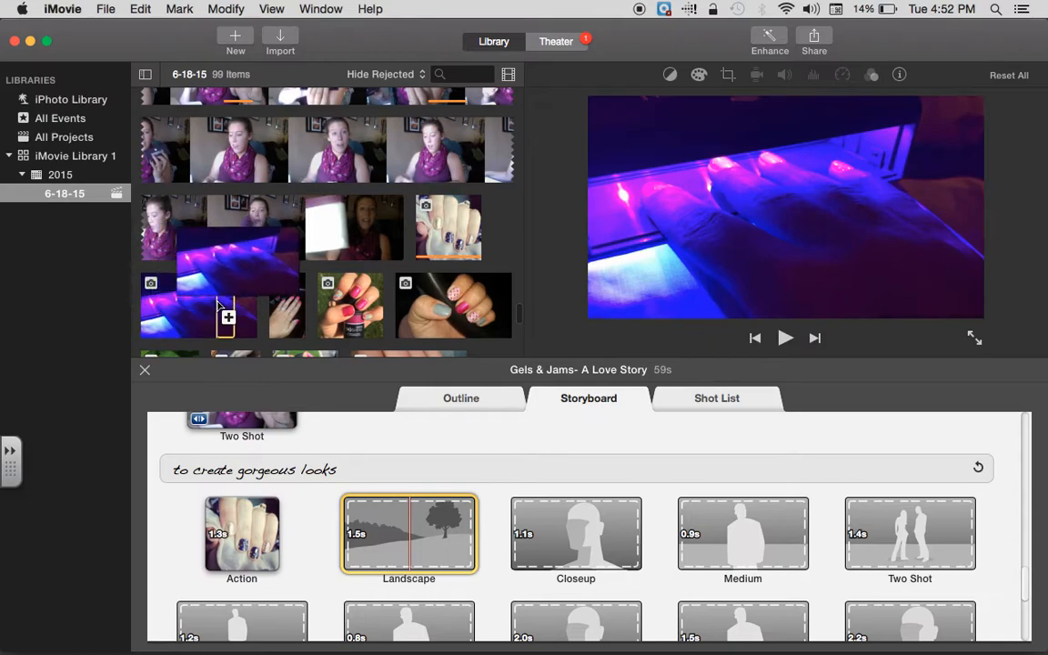
pyautogui.click(575, 535)
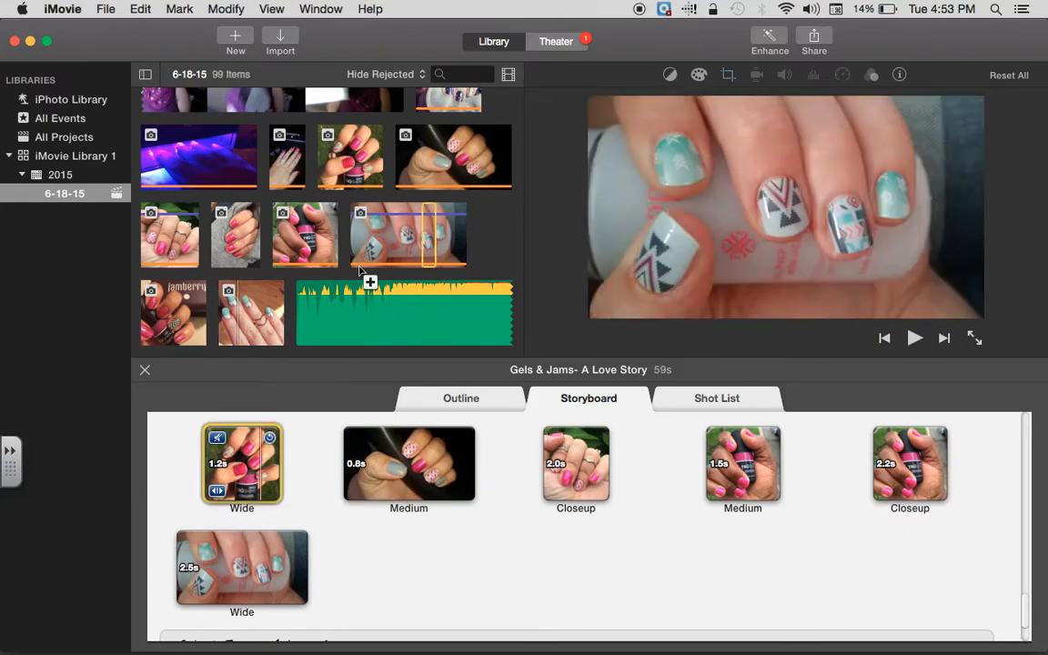
# - Replace the closing title text with 'Coming September 1, 2015'
pyautogui.click(242, 464)
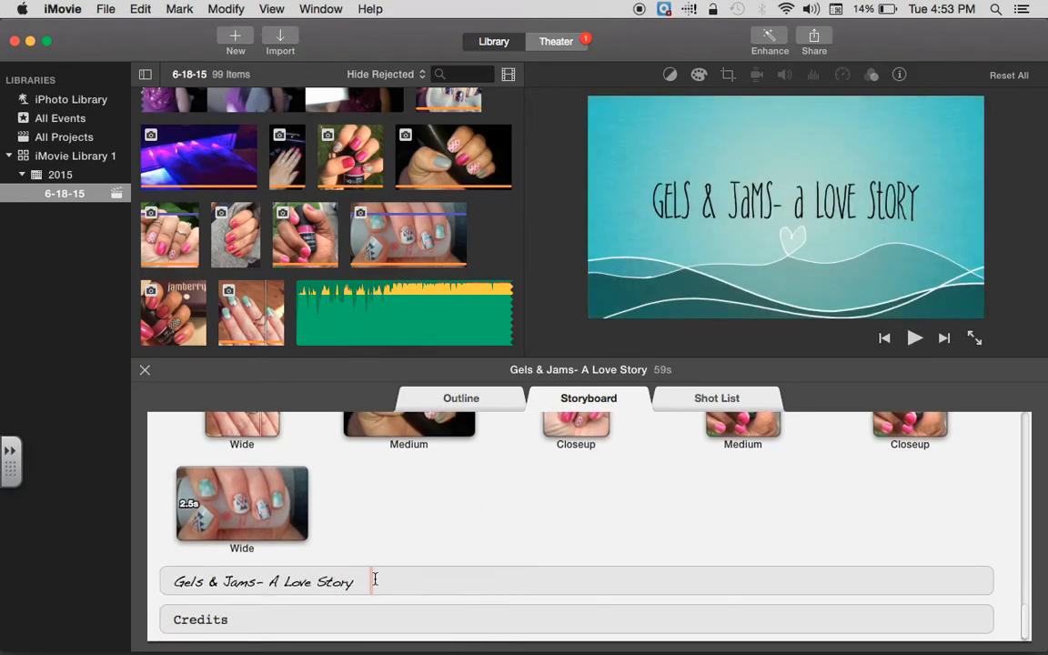
pyautogui.write('Coming September')
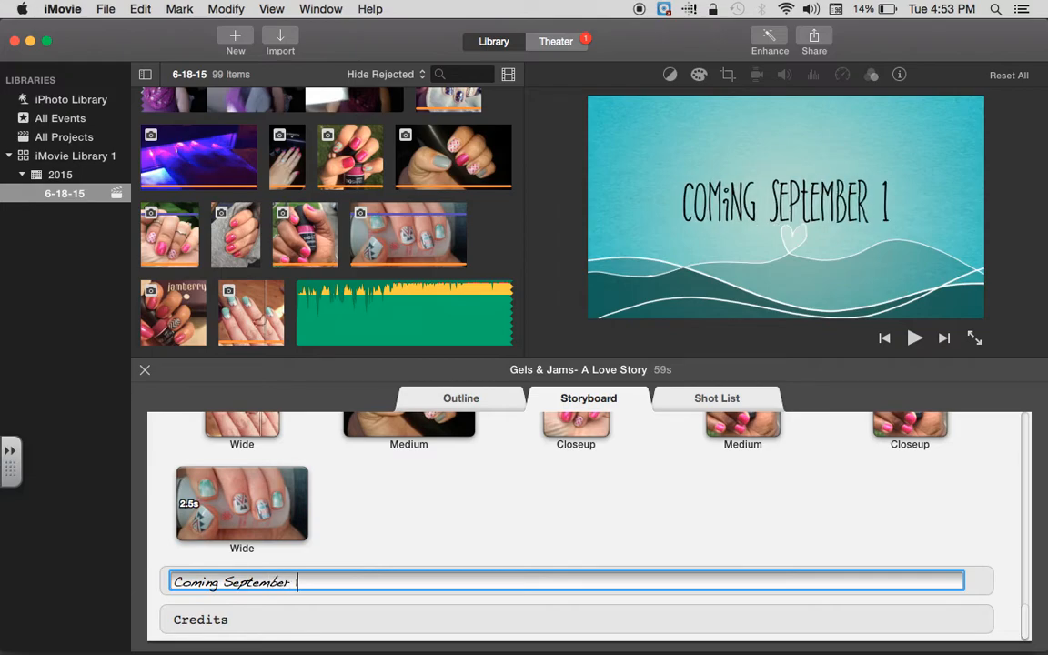
pyautogui.write('1, 2015')
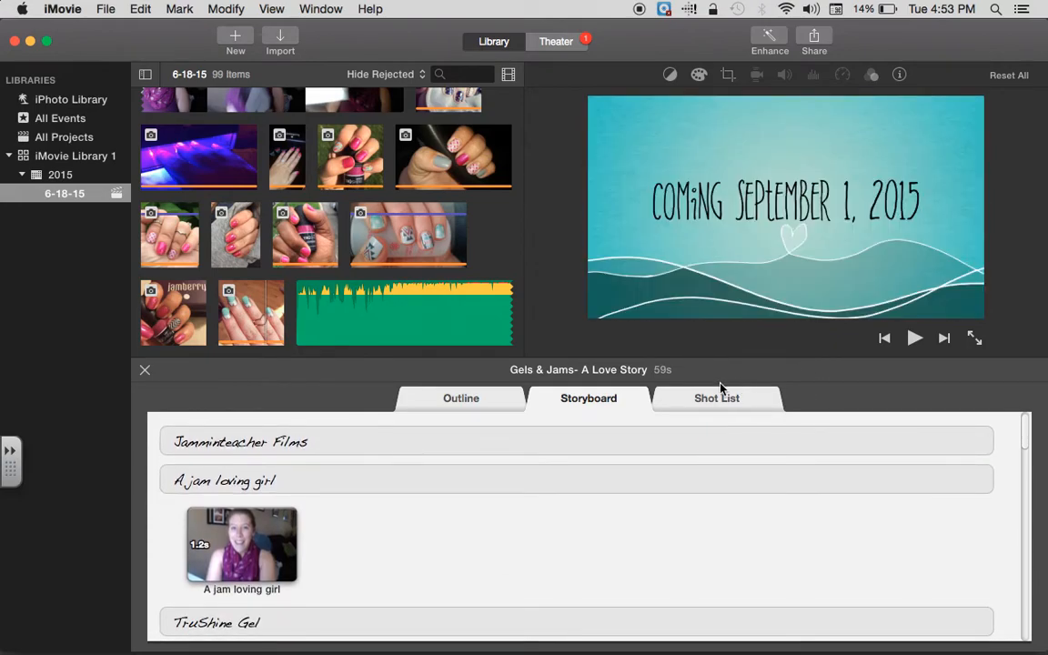
pyautogui.scroll(-3)
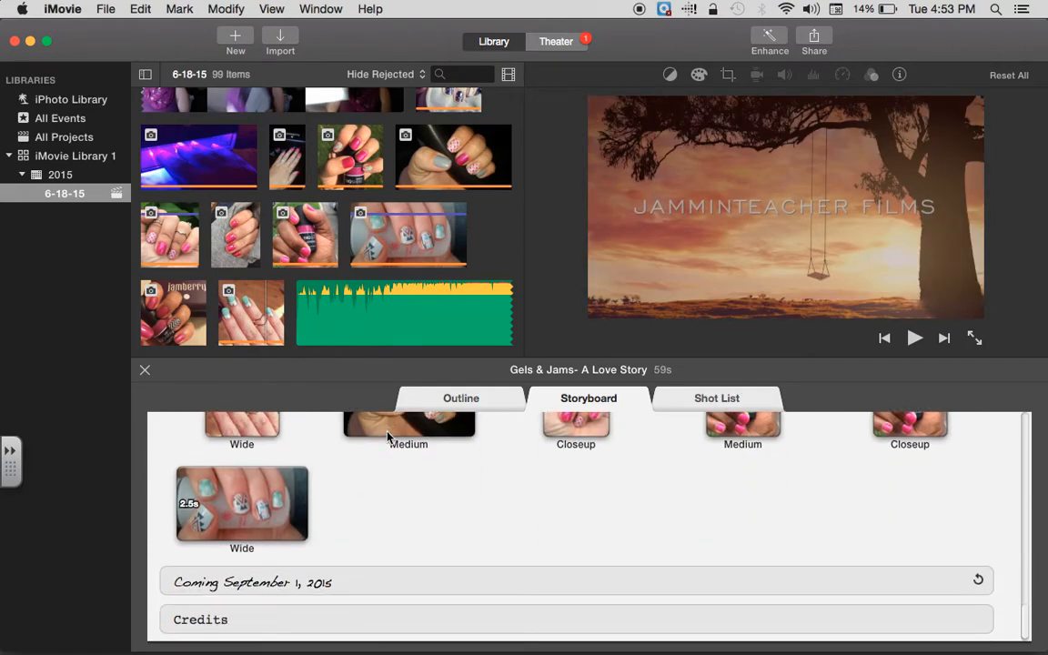
pyautogui.moveTo(915, 337)
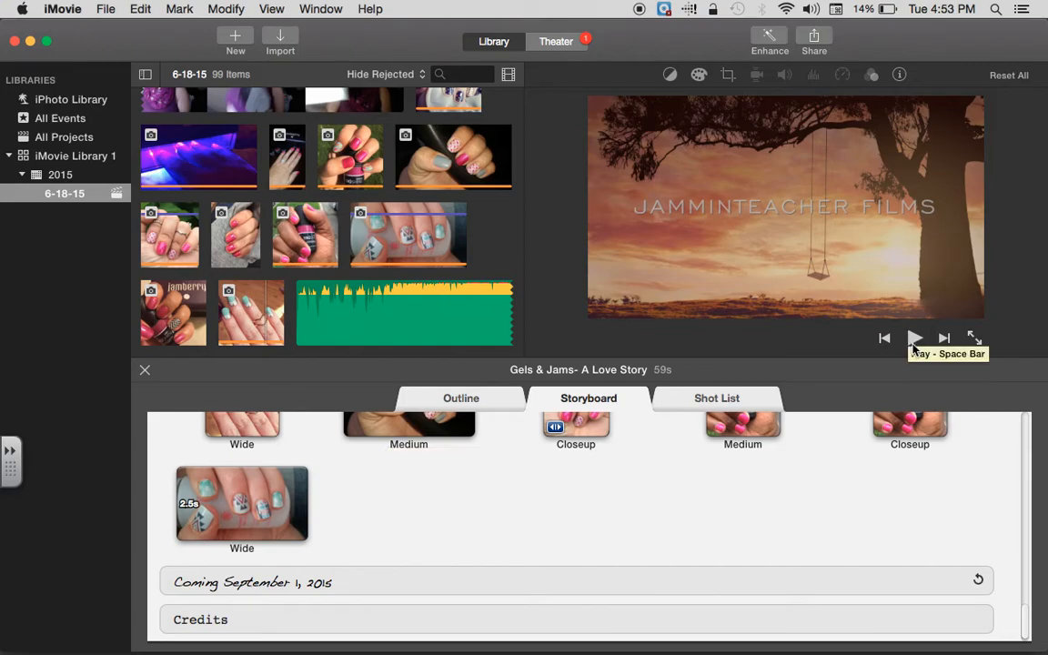
# - Play the trailer through to the closing title card, then stop playback
pyautogui.click(914, 337)
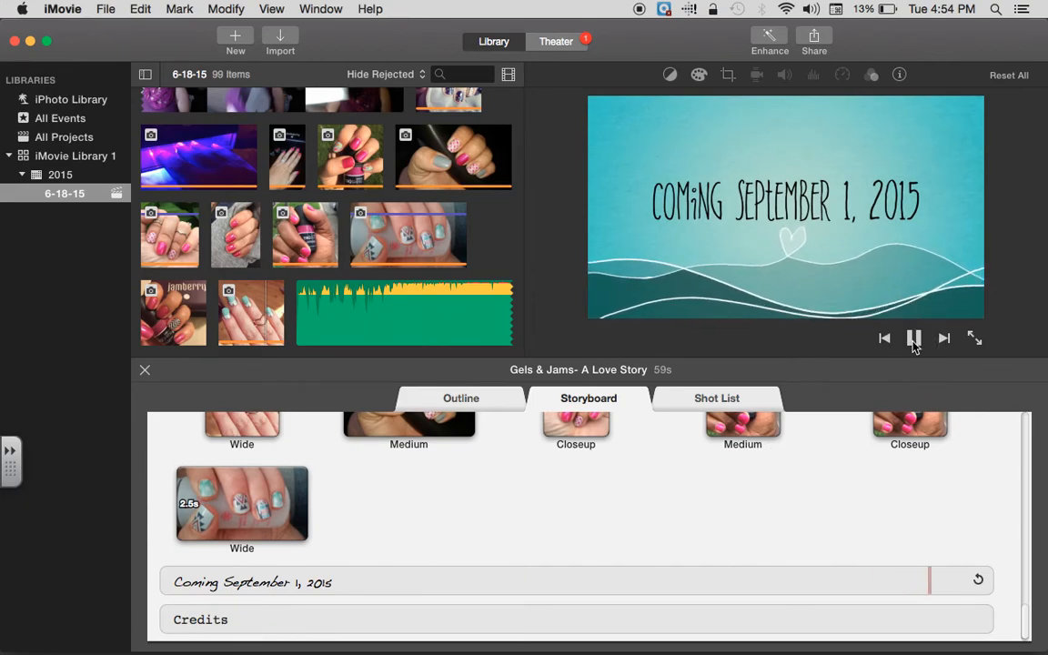
pyautogui.click(914, 337)
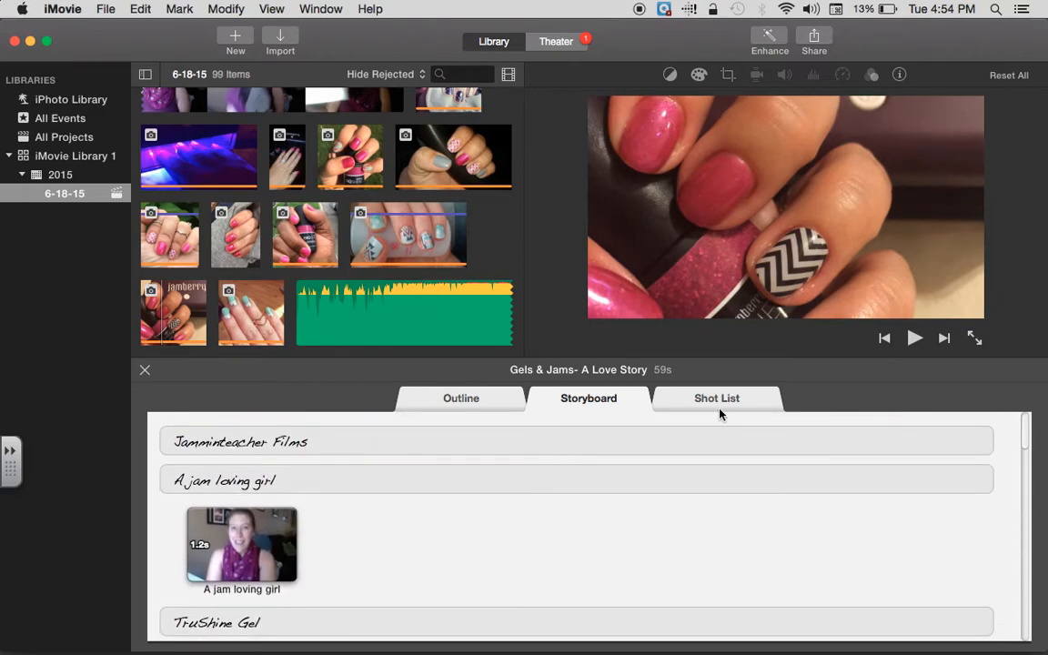
pyautogui.click(815, 38)
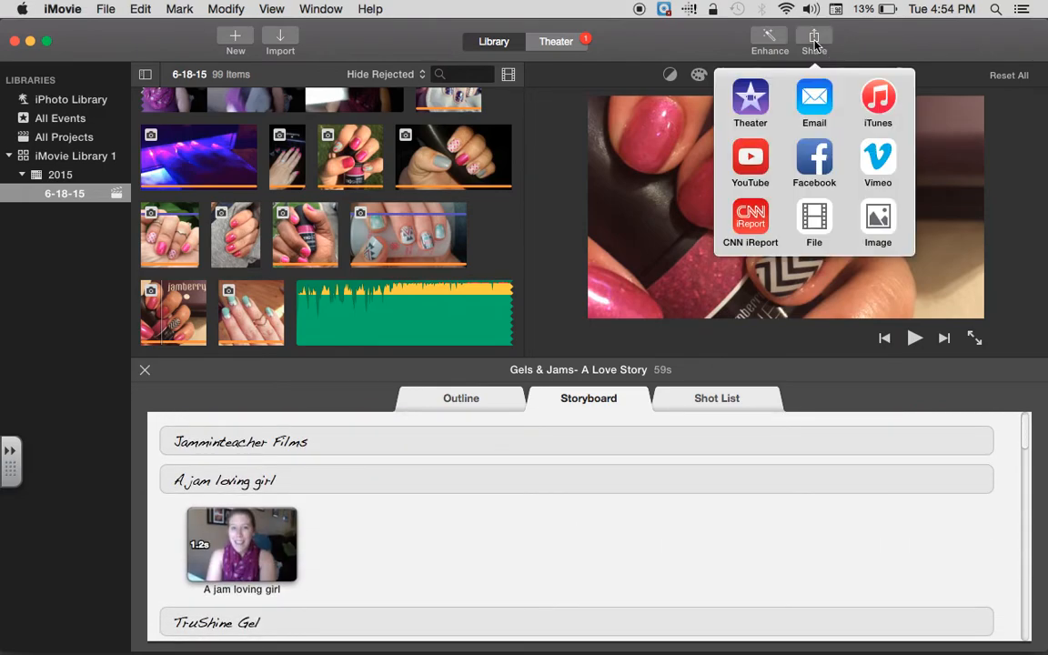
pyautogui.moveTo(750, 157)
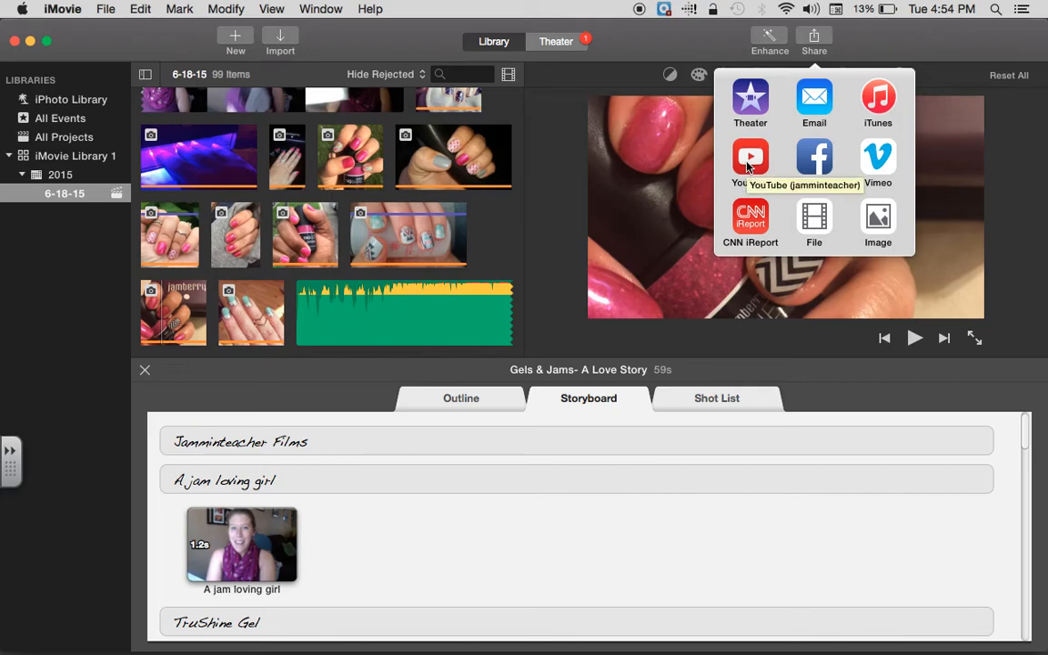
pyautogui.click(749, 156)
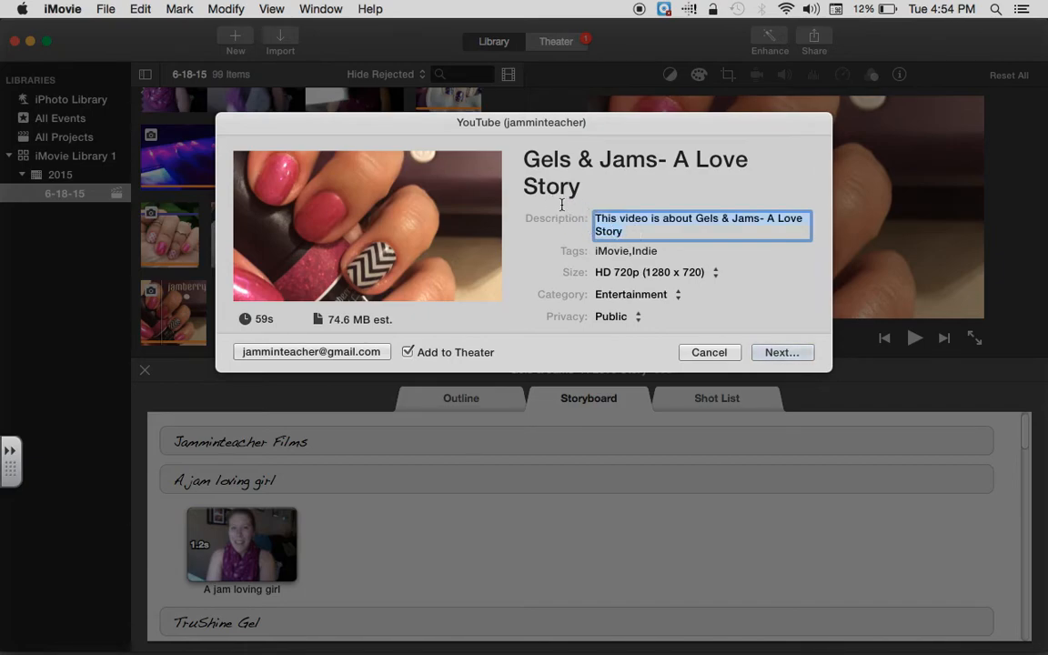
pyautogui.write('Released September')
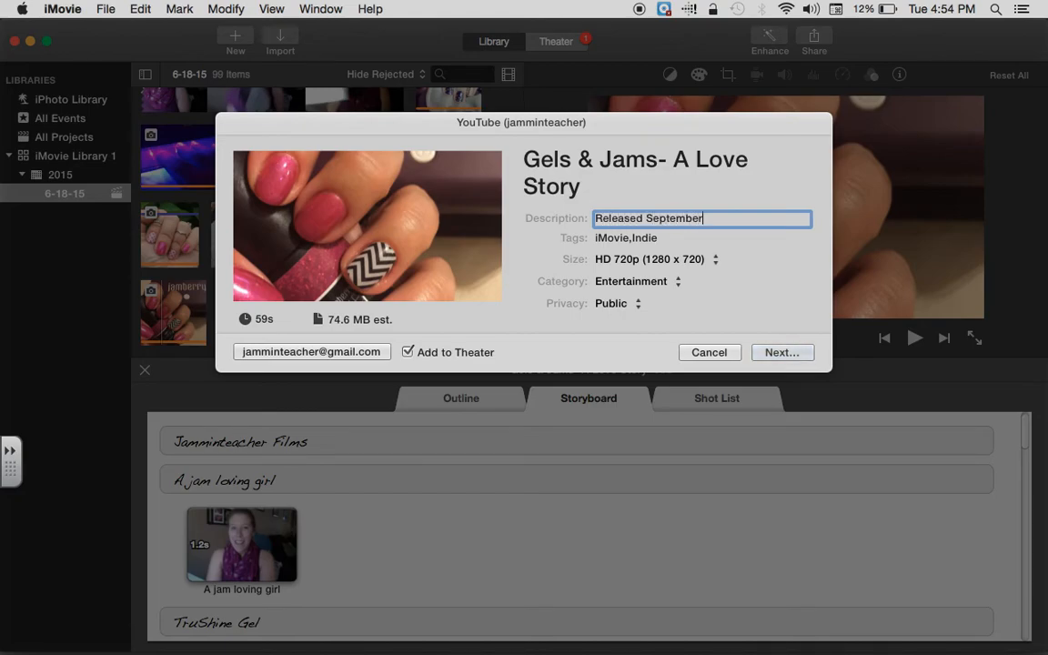
pyautogui.write('1, our new TruShi')
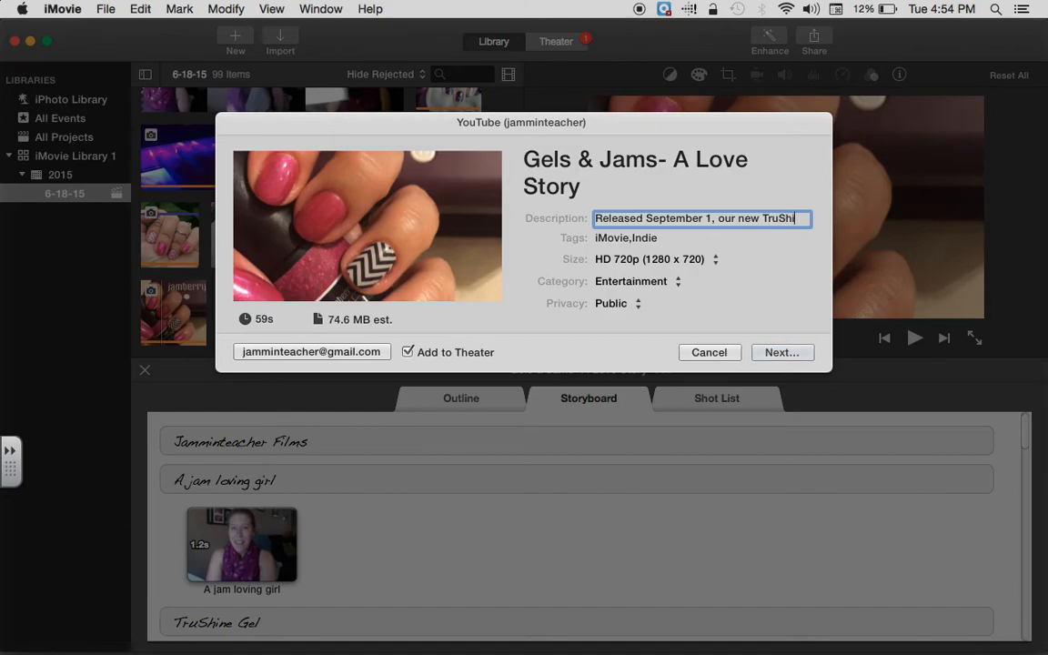
pyautogui.write('Gel system i')
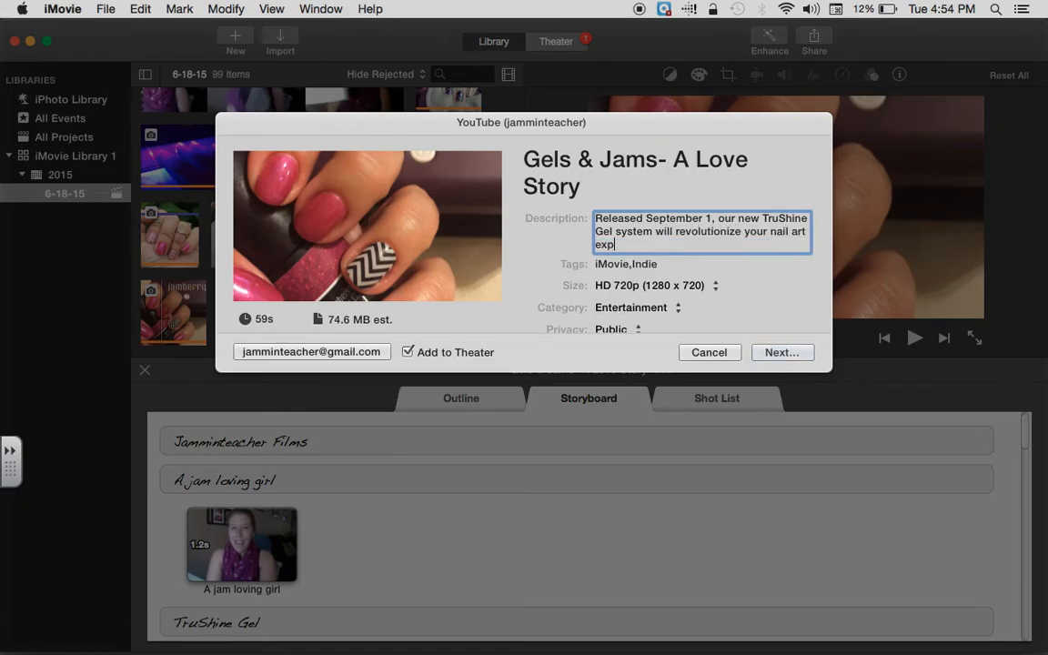
pyautogui.write('erience')
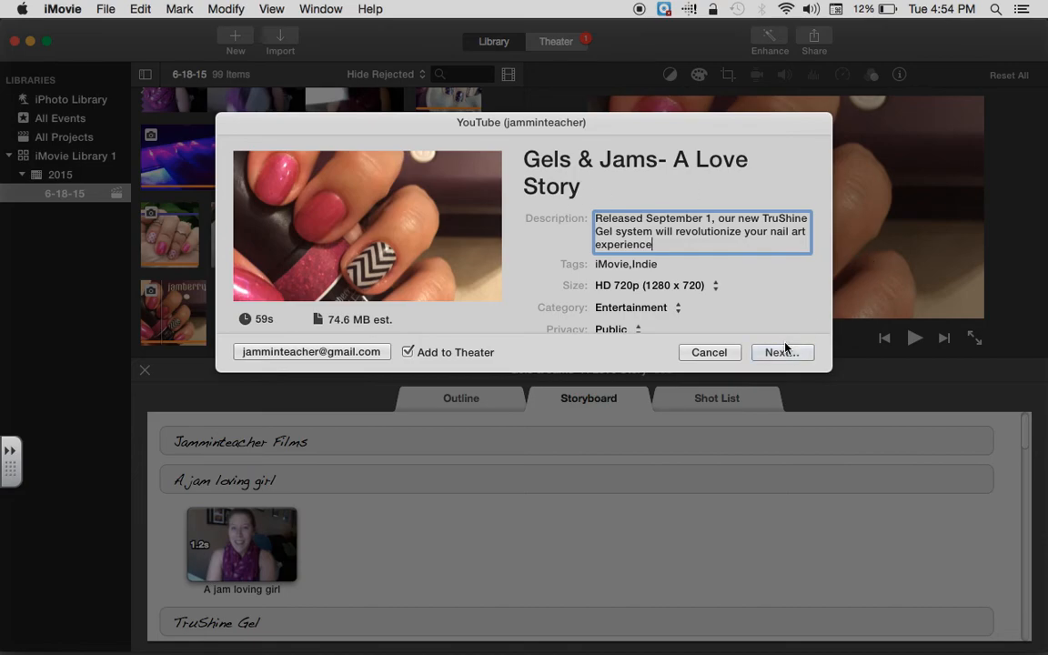
pyautogui.moveTo(710, 353)
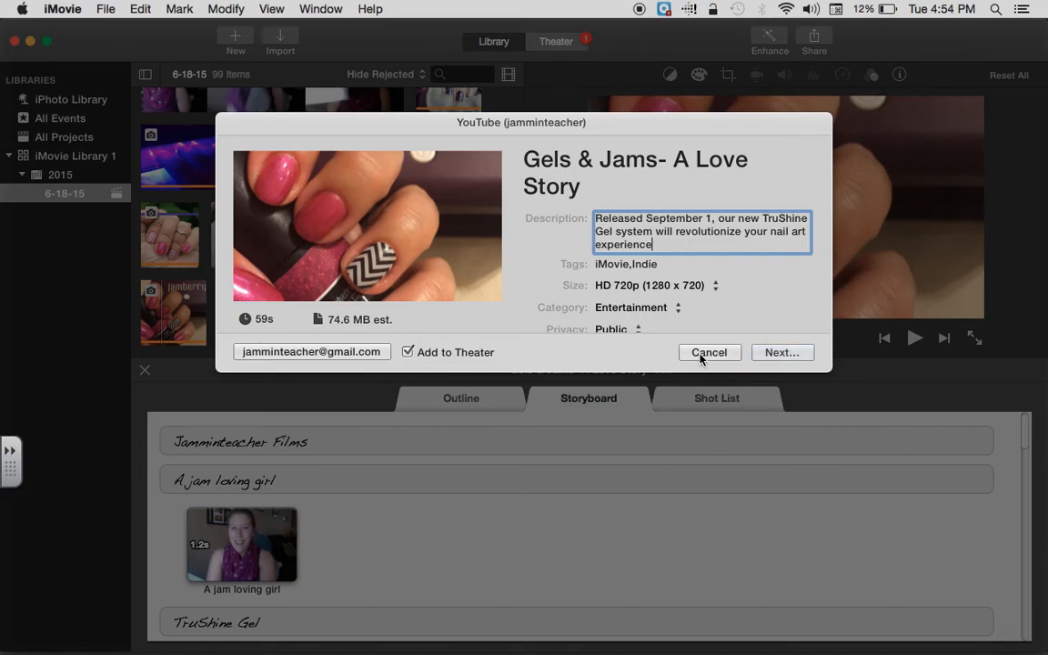
pyautogui.click(709, 353)
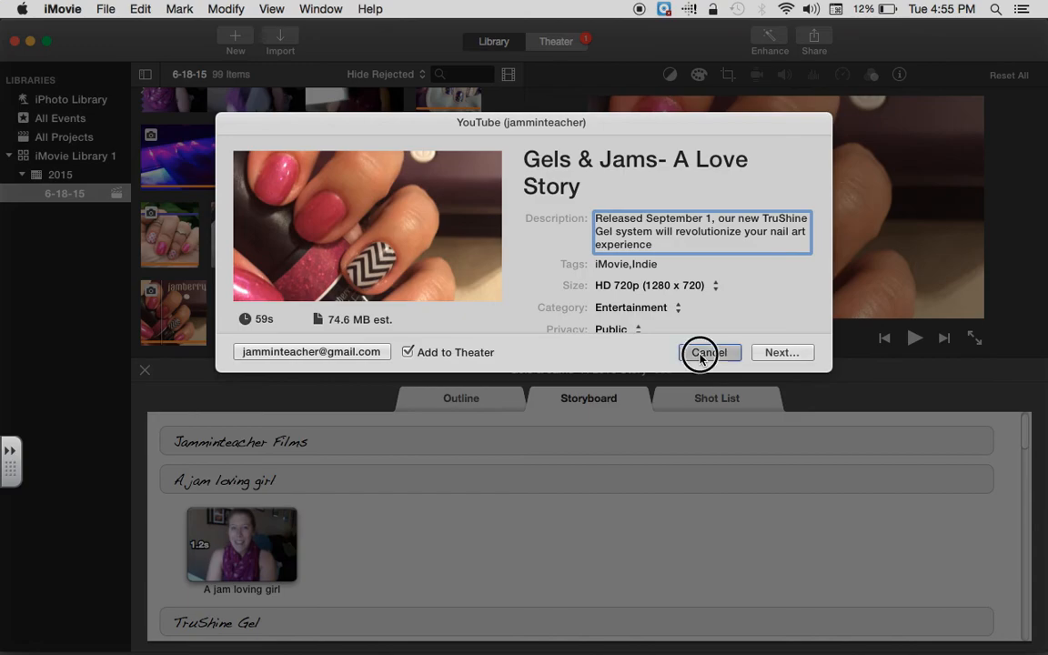
pyautogui.click(710, 353)
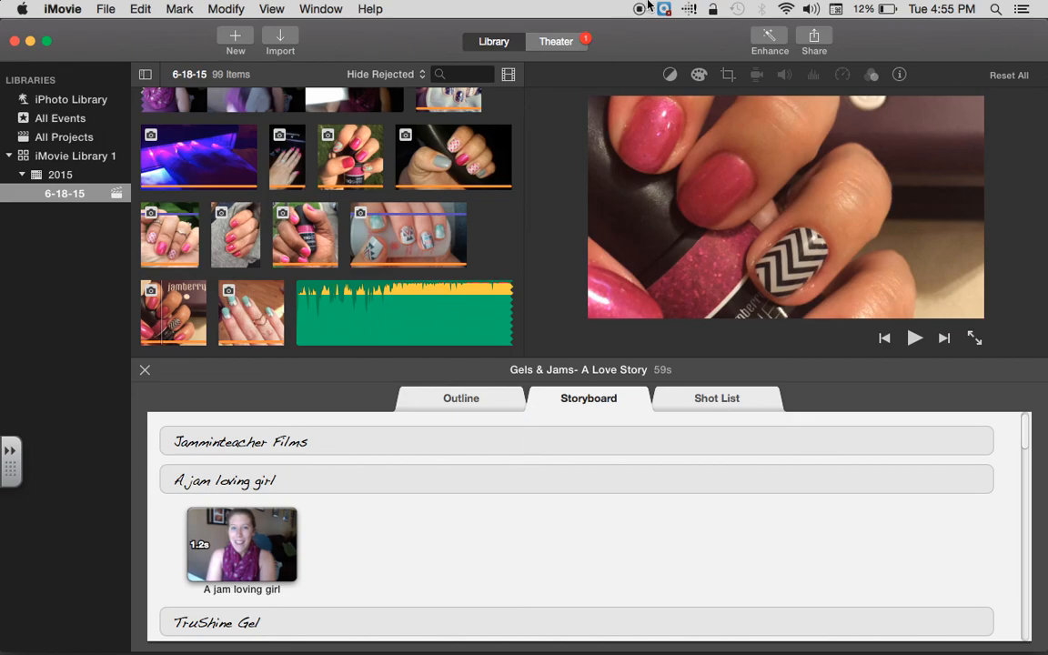
pyautogui.moveTo(638, 11)
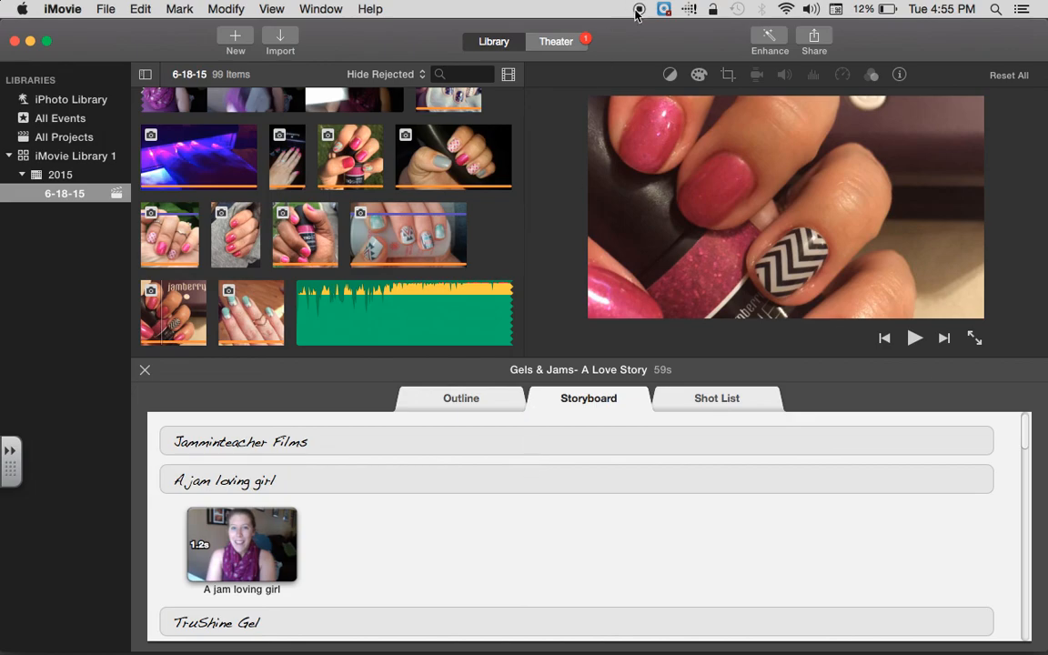